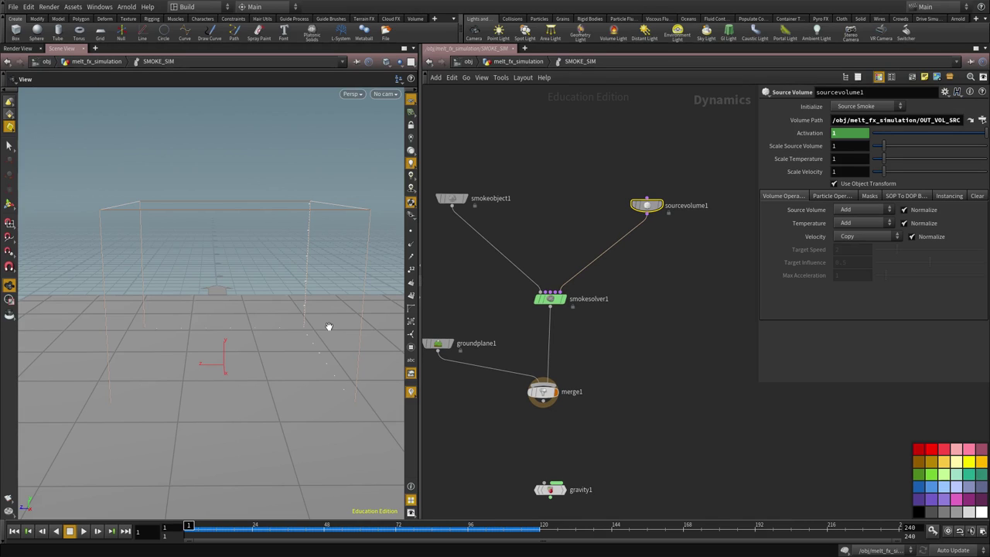
{"action": "mouse_move", "coordinate": [339, 340]}
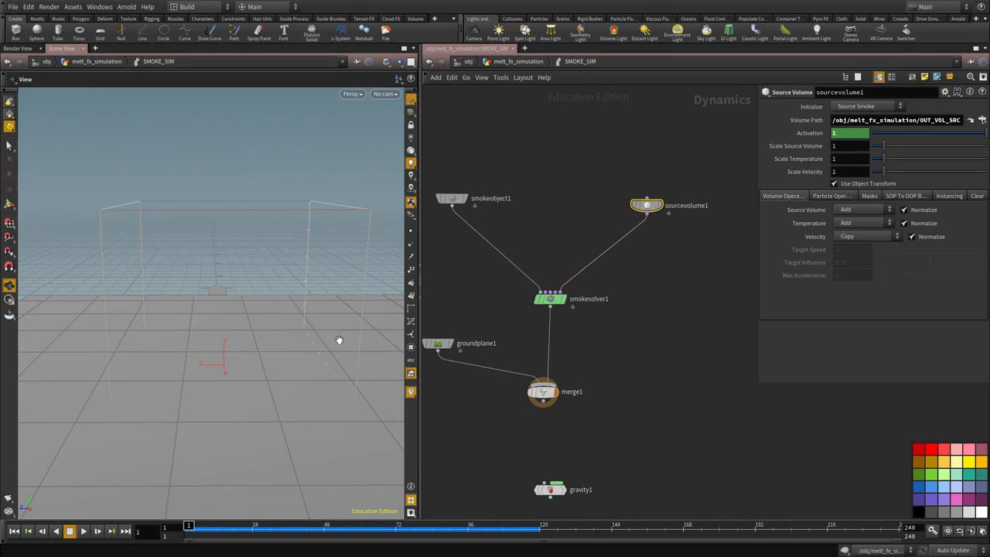
{"action": "mouse_move", "coordinate": [222, 411]}
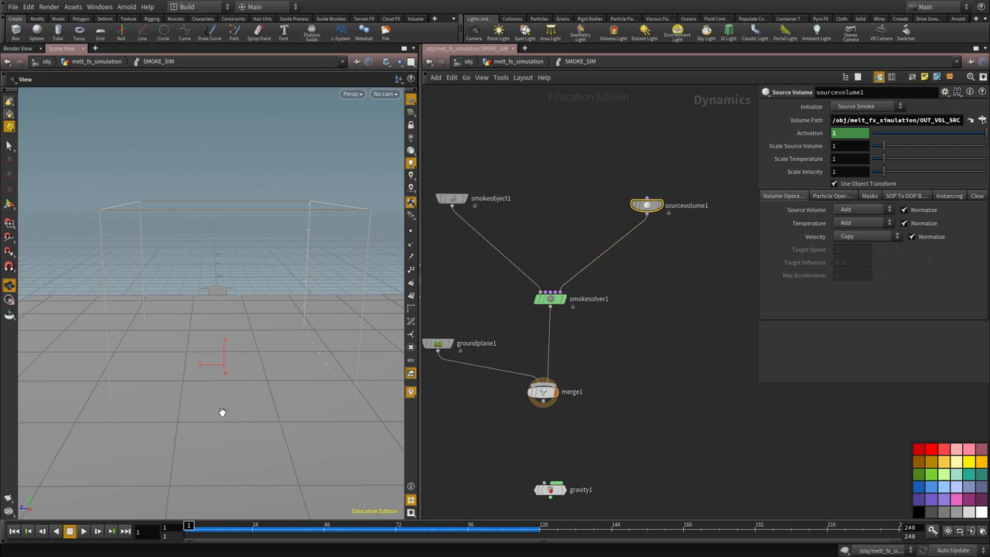
{"action": "mouse_move", "coordinate": [161, 333]}
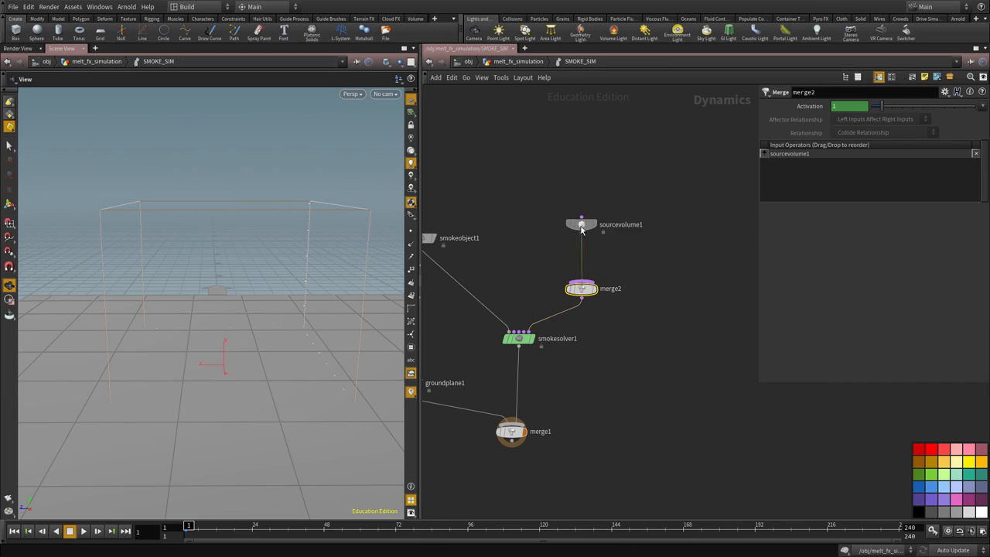
- Add a Gas Turbulence DOP into merge2, then play and stop to preview the smoke
{"action": "key", "text": "Tab"}
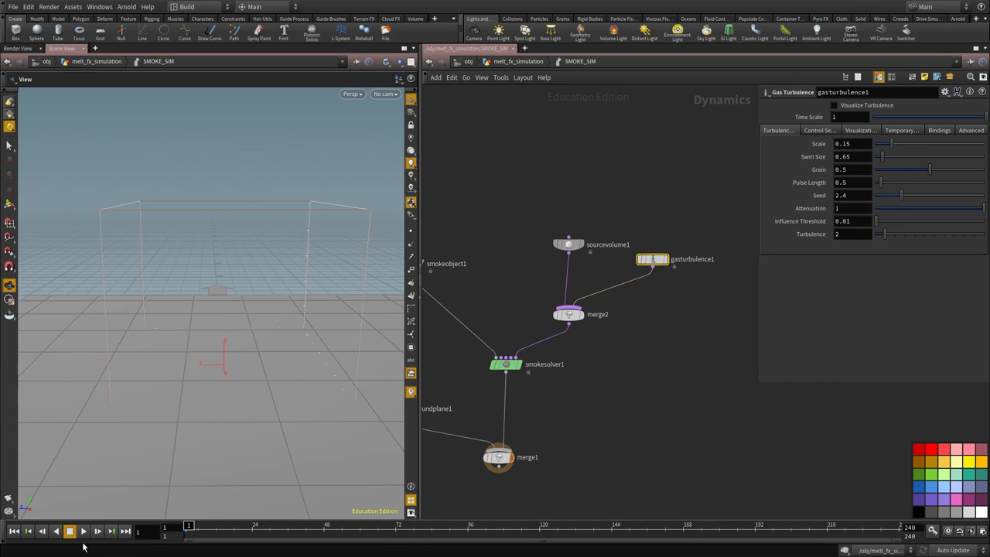
{"action": "left_click", "coordinate": [83, 530]}
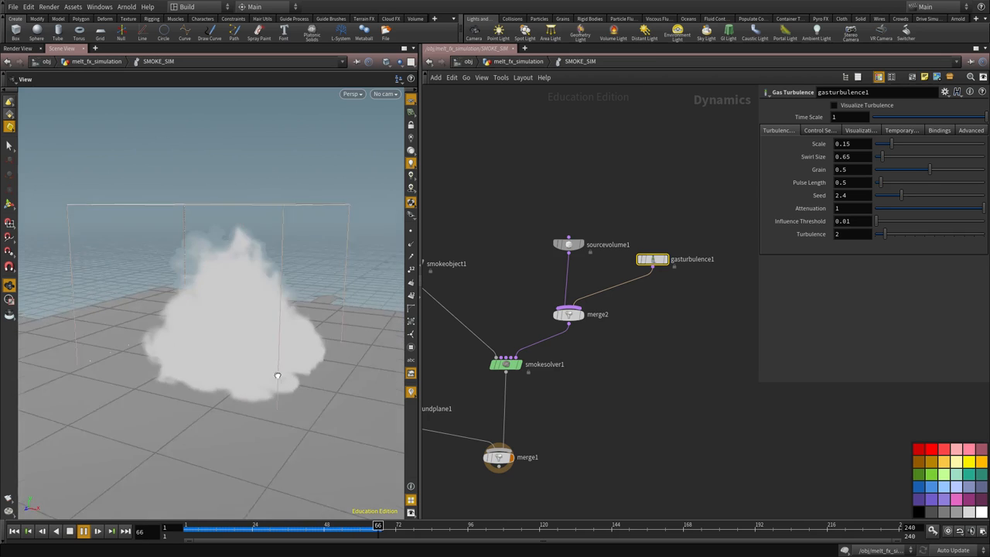
{"action": "left_click", "coordinate": [83, 531]}
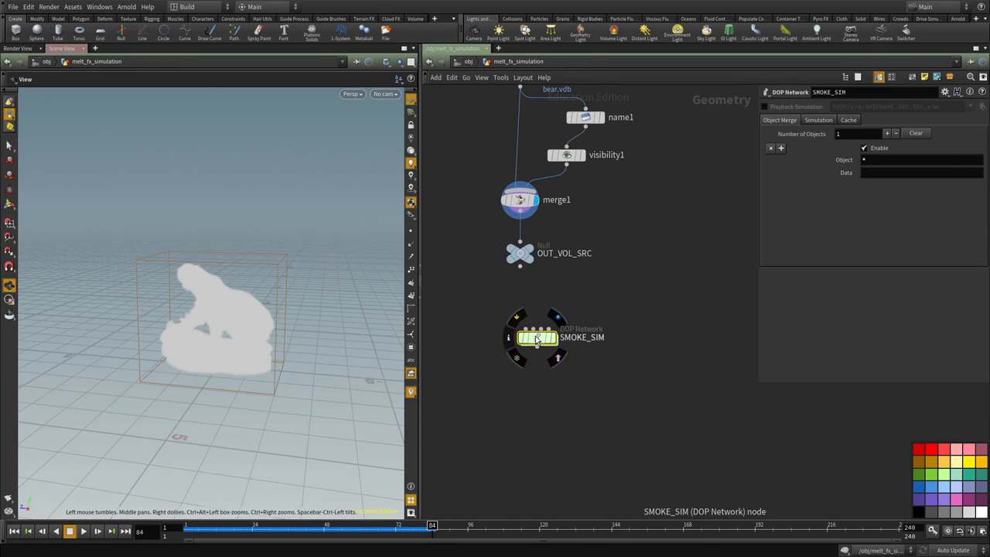
- Dive into SMOKE_SIM and select sourcevolume1 to key Activation 0 at frame 84
{"action": "double_click", "coordinate": [536, 337]}
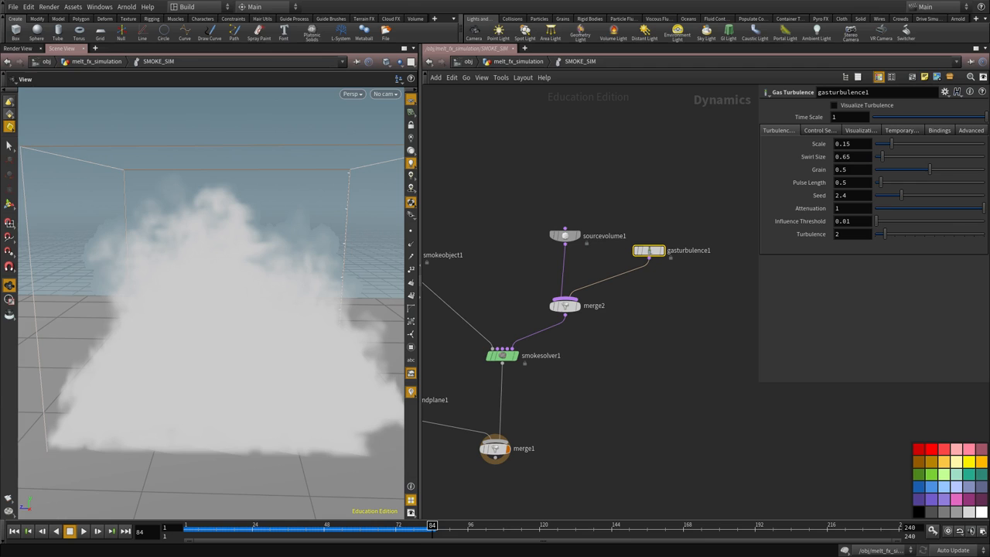
{"action": "mouse_move", "coordinate": [293, 299]}
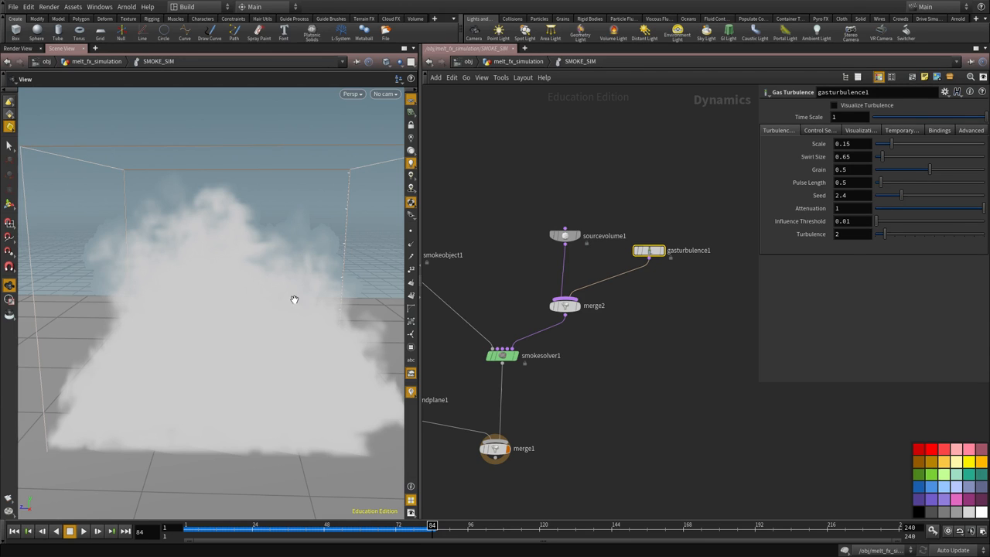
{"action": "left_click", "coordinate": [564, 235]}
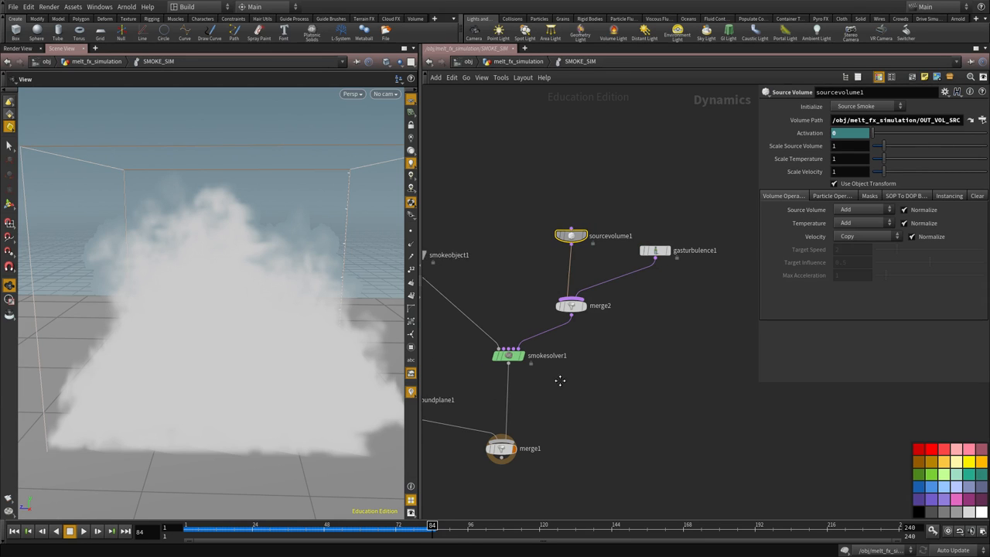
- Key gasturbulence1 Scale 0 at frame 24, 0.2 at 77, 0 at 120; Swirl Size 2, Grain 0.4
{"action": "left_click", "coordinate": [655, 249]}
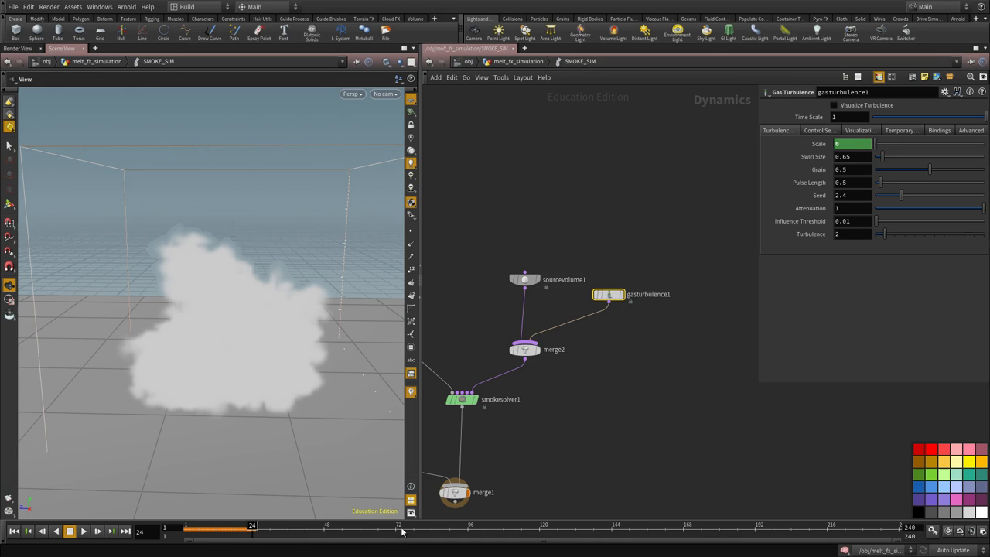
{"action": "left_click_drag", "start_coordinate": [252, 530], "coordinate": [398, 531]}
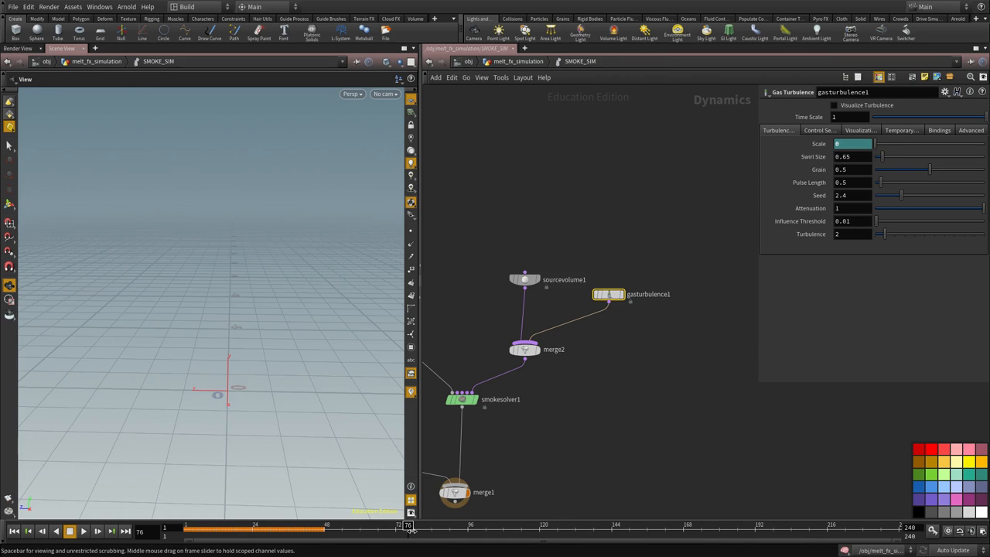
{"action": "left_click", "coordinate": [83, 530]}
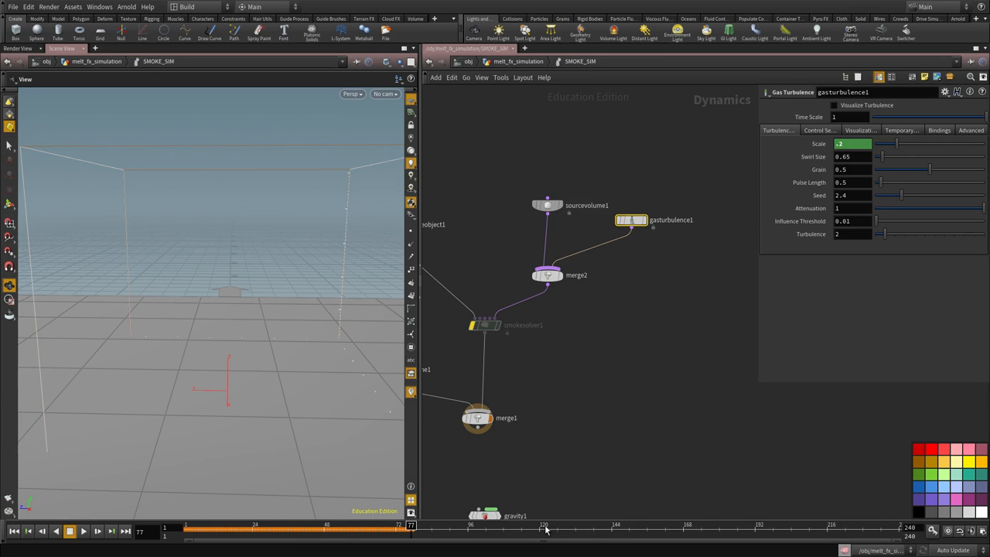
{"action": "left_click", "coordinate": [540, 531]}
{"action": "type", "text": "2"}
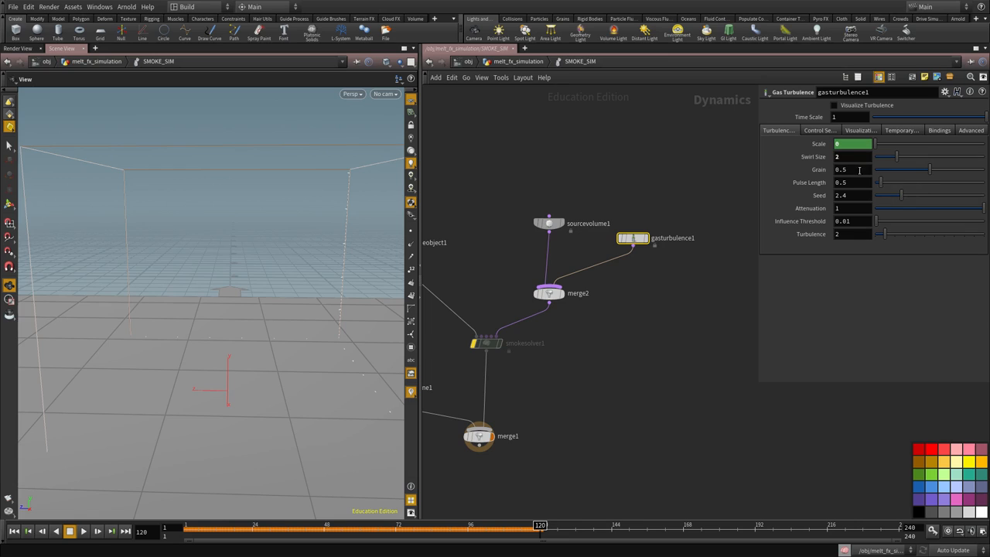
{"action": "type", "text": ".4"}
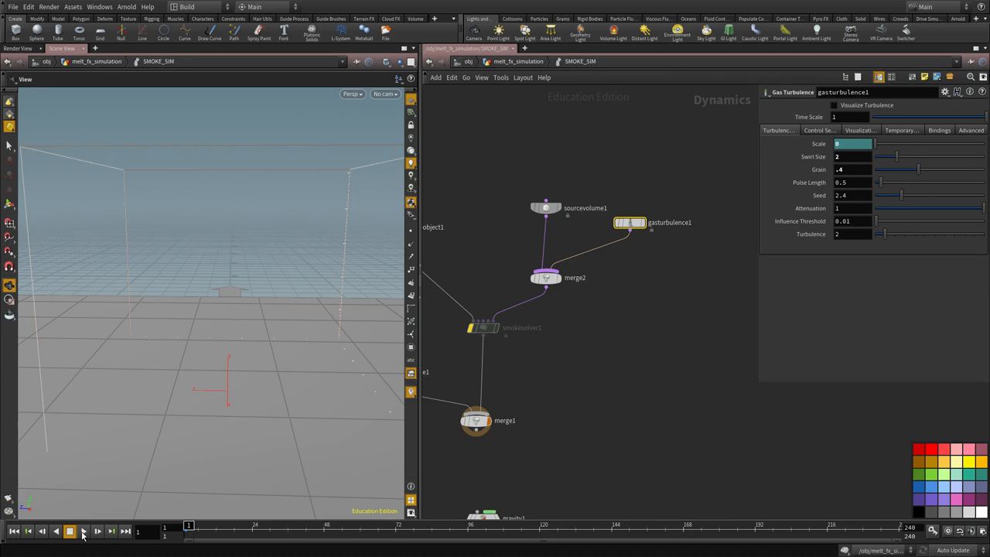
- Replay the smoke simulation from the first frame up to frame 111
{"action": "left_click", "coordinate": [82, 530]}
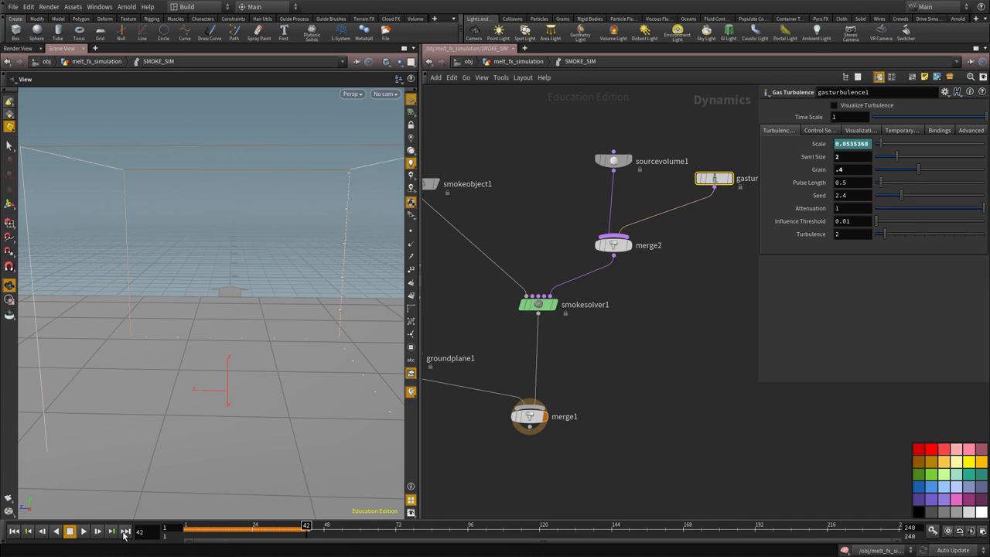
{"action": "left_click", "coordinate": [83, 530]}
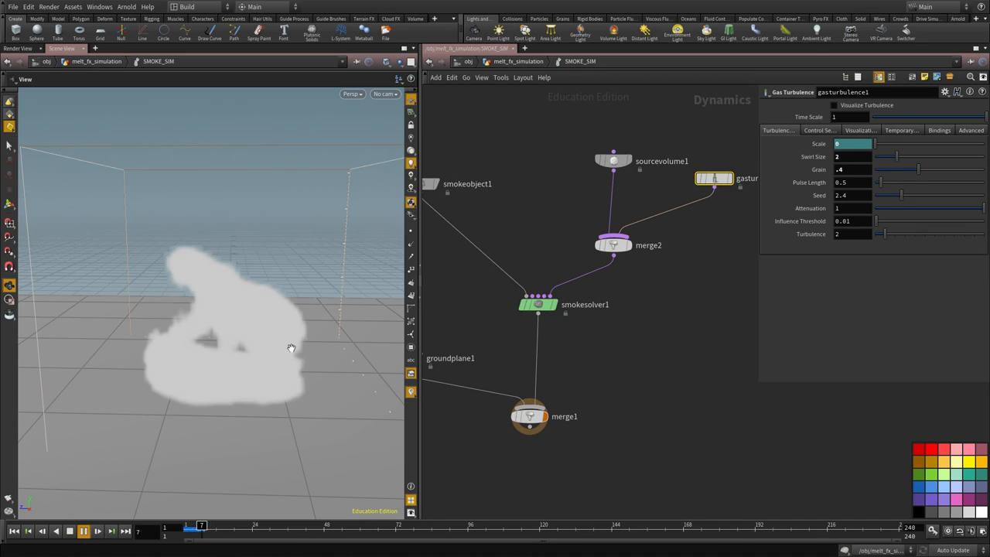
{"action": "left_click", "coordinate": [83, 530]}
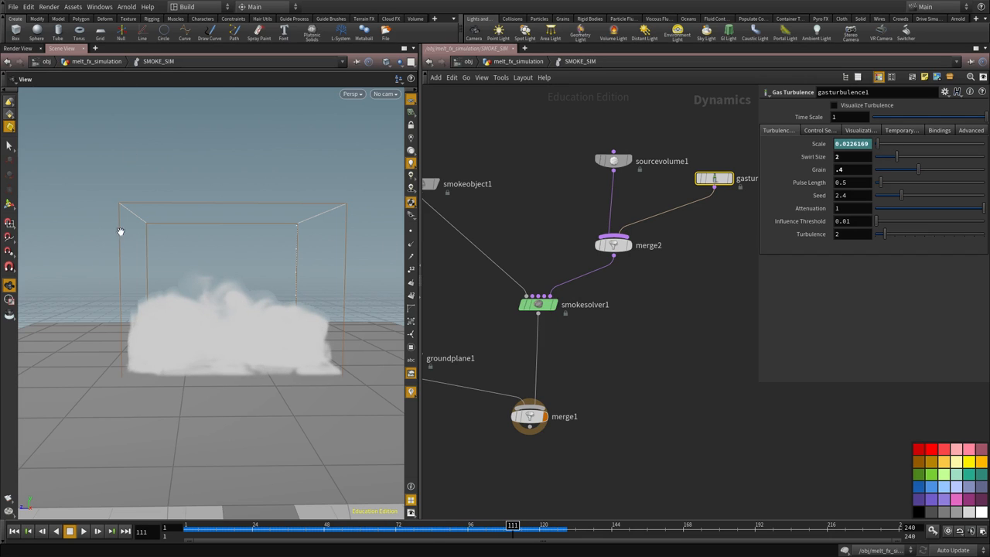
{"action": "mouse_move", "coordinate": [120, 388]}
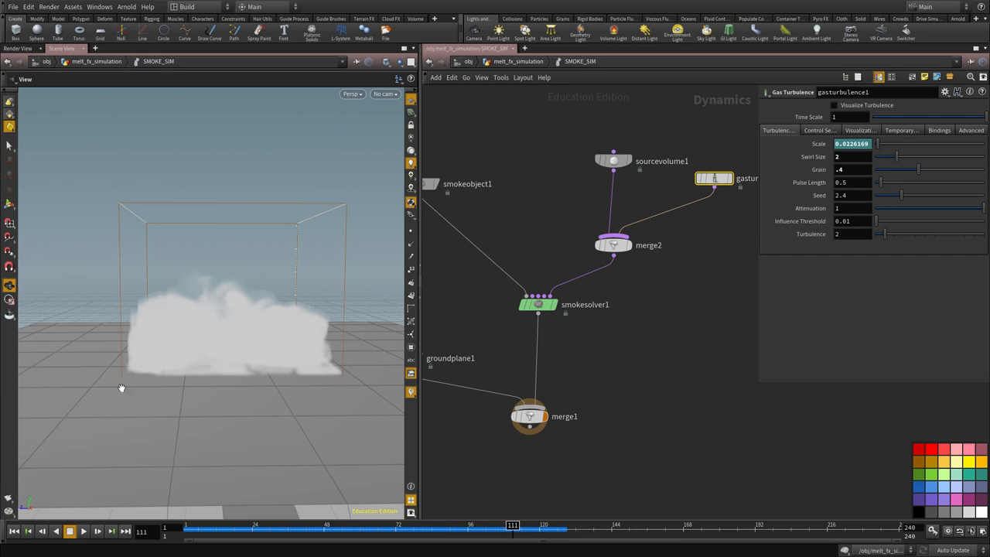
{"action": "mouse_move", "coordinate": [110, 317]}
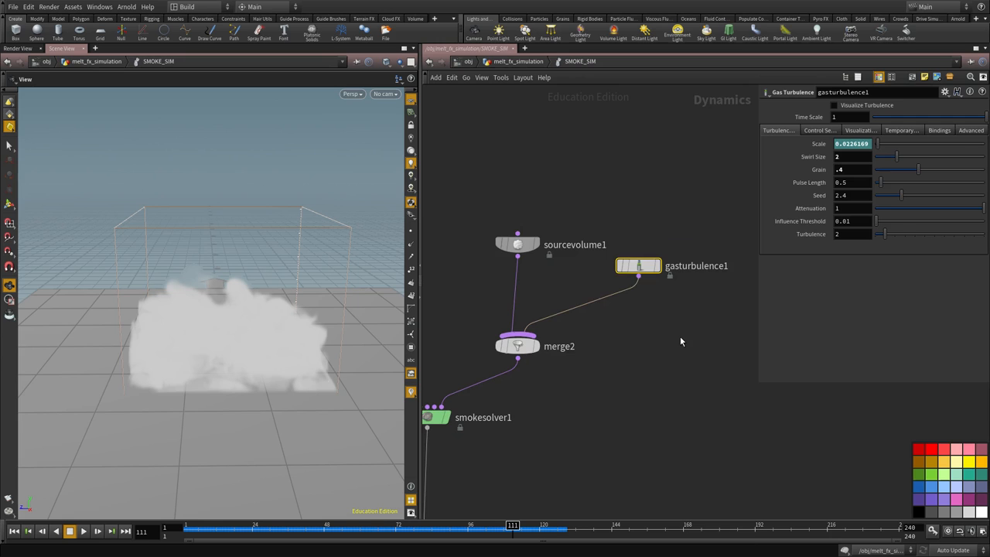
- Place a Gas Dissipate node and set its Evaporation Rate to 0.5
{"action": "key", "text": "Tab"}
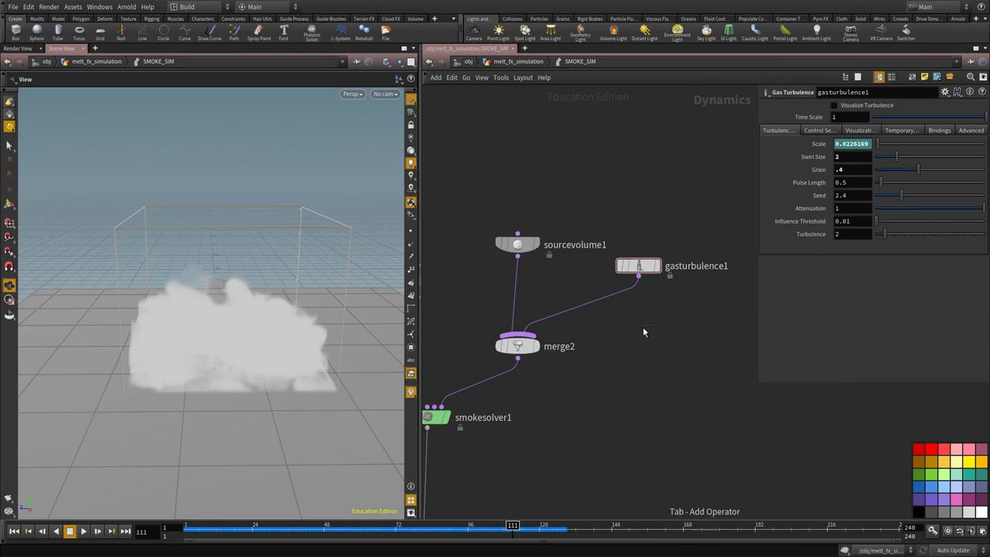
{"action": "left_click", "coordinate": [638, 327]}
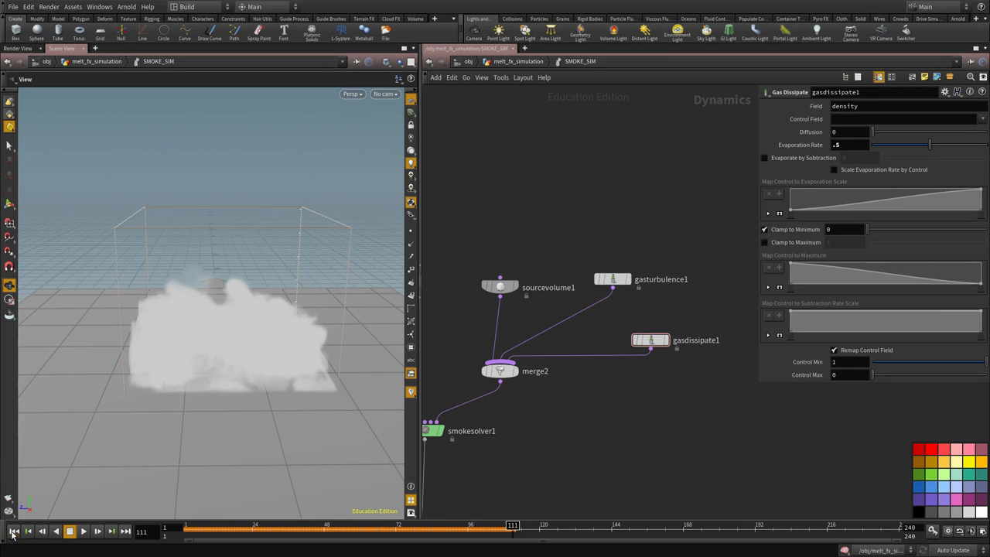
- Replay the sim, set gasdissipate1 Evaporation Rate to 0.9, and replay from frame 1
{"action": "left_click", "coordinate": [13, 530]}
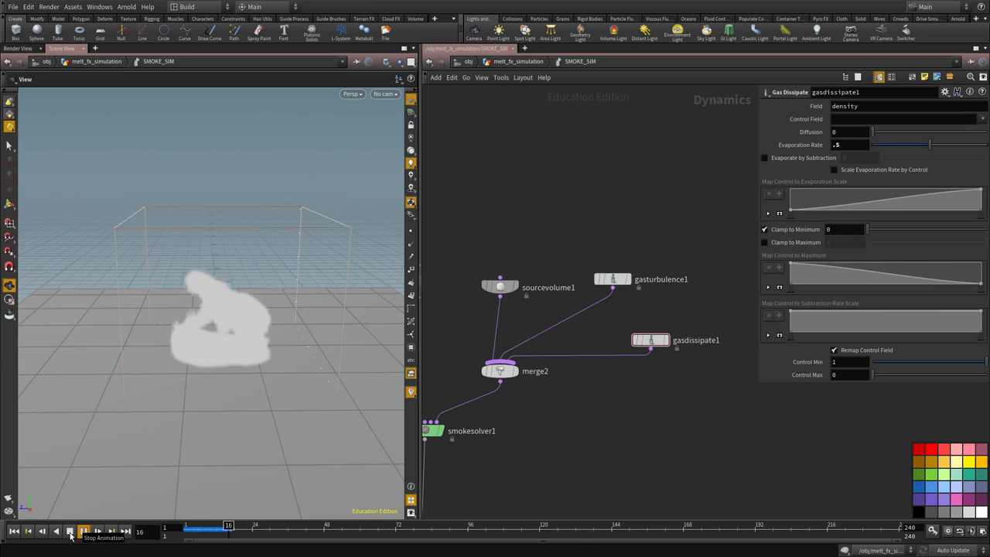
{"action": "left_click", "coordinate": [83, 530]}
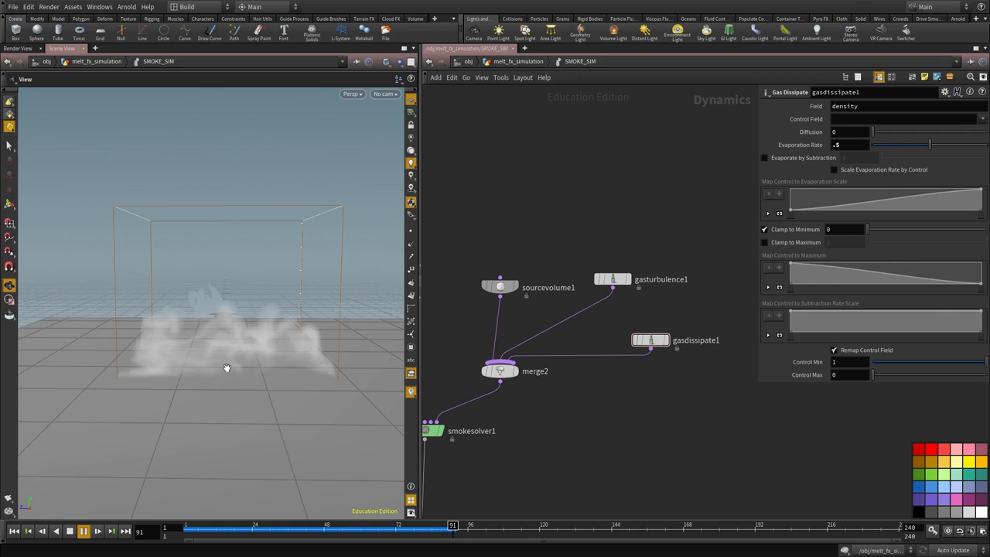
{"action": "left_click", "coordinate": [83, 530]}
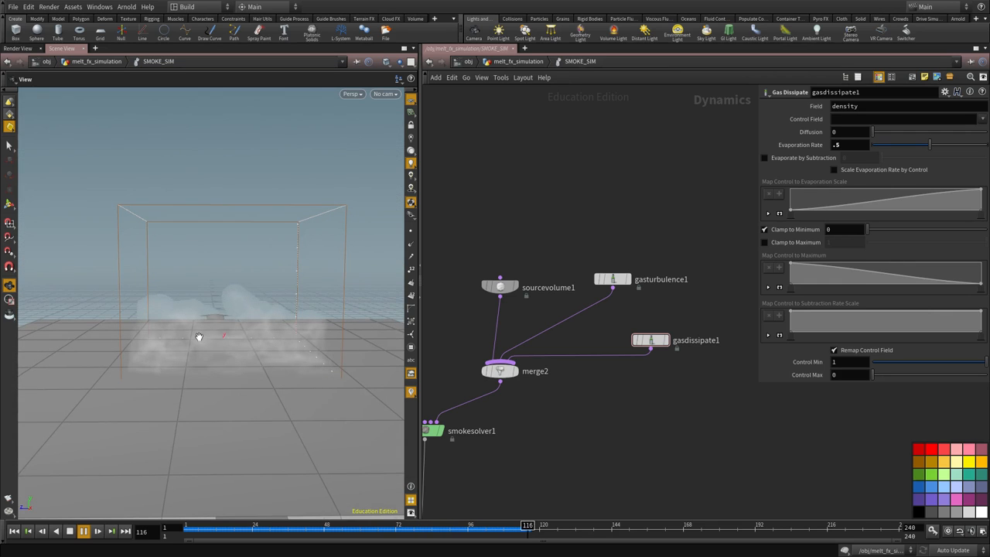
{"action": "left_click", "coordinate": [69, 530]}
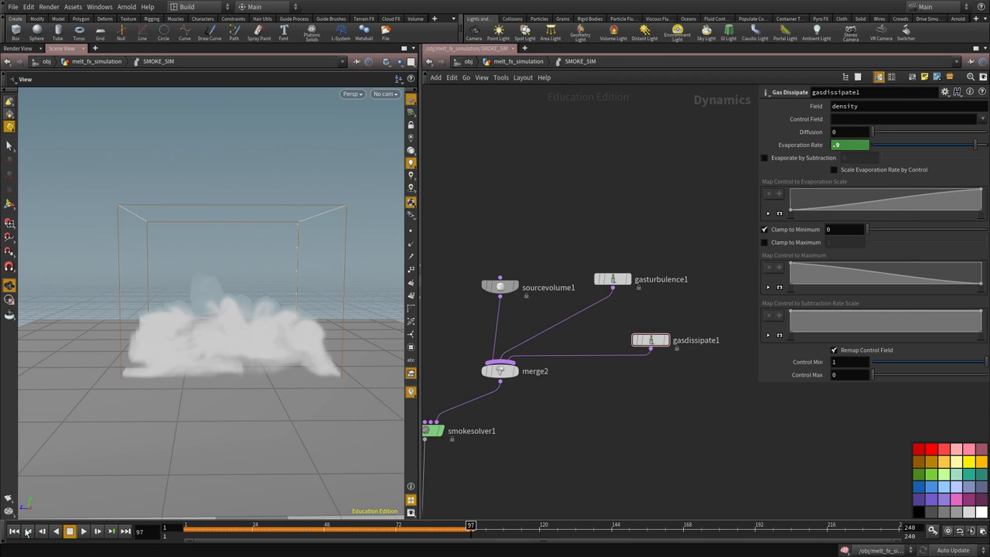
{"action": "left_click", "coordinate": [83, 530]}
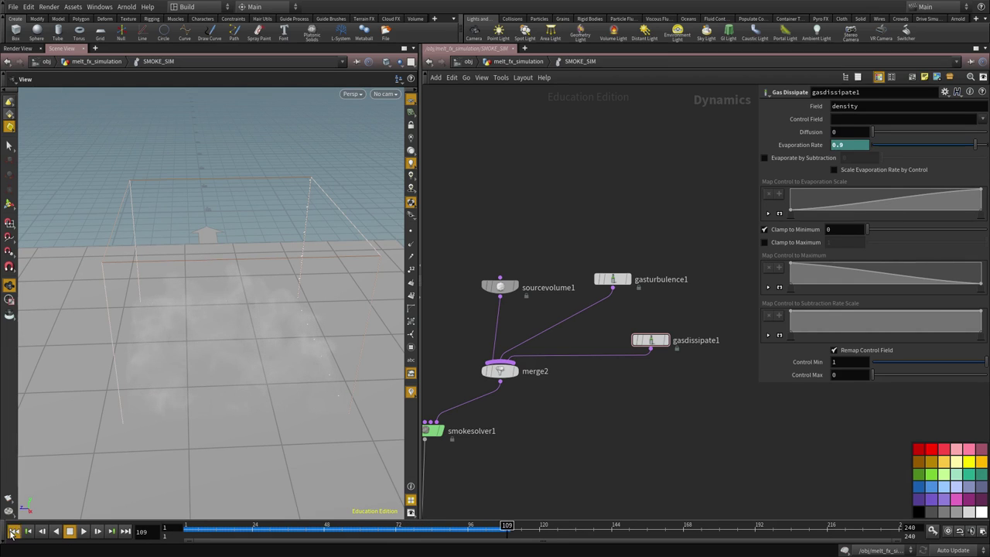
- Add a Gas Resize Fluid Dynamic node to the solver with Clamp To Maximum unchecked
{"action": "left_click", "coordinate": [13, 530]}
{"action": "type", "text": "gas r"}
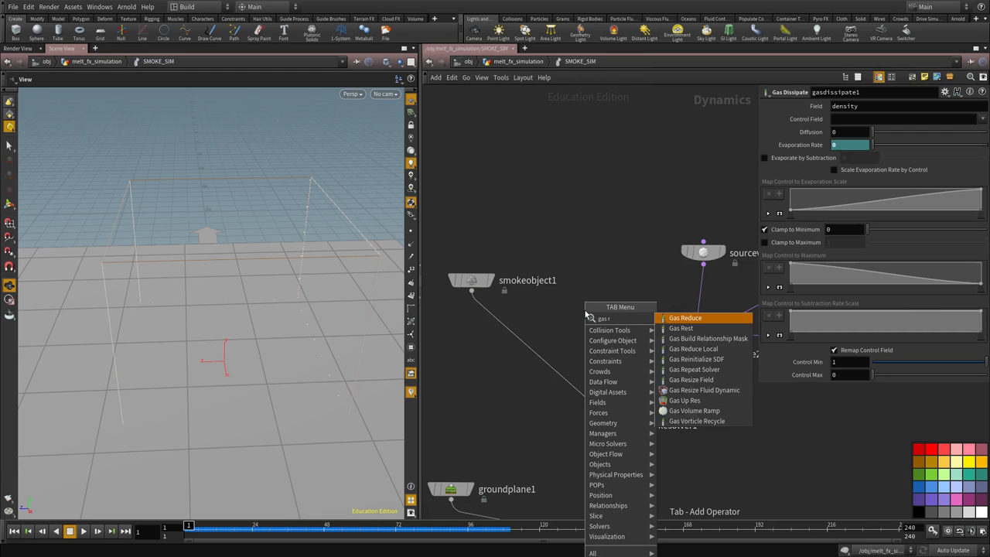
{"action": "type", "text": "es"}
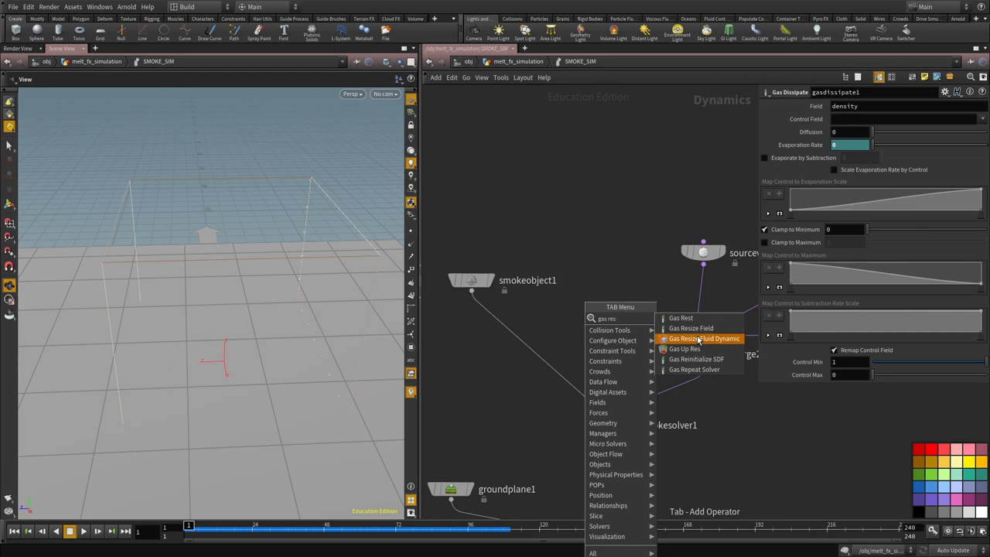
{"action": "mouse_move", "coordinate": [682, 343]}
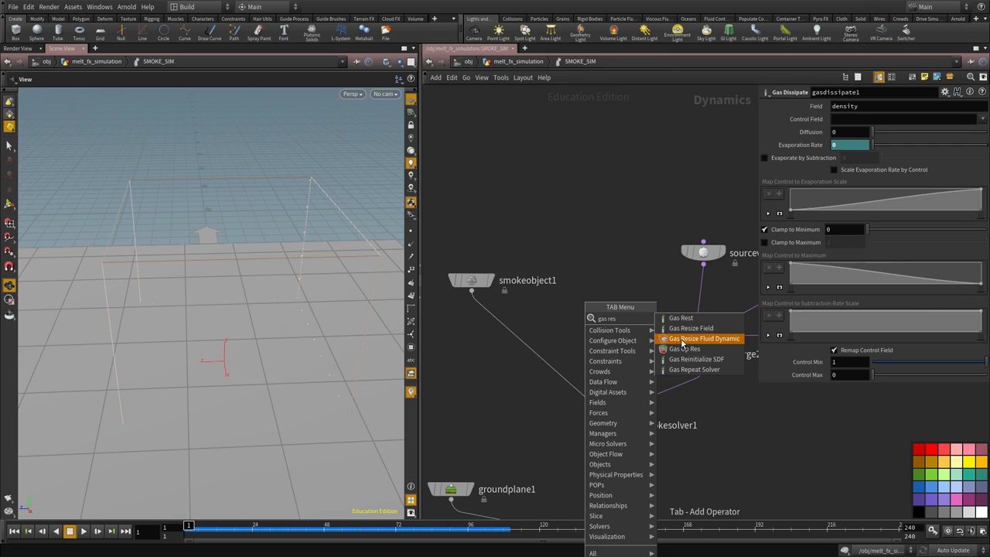
{"action": "left_click", "coordinate": [704, 339]}
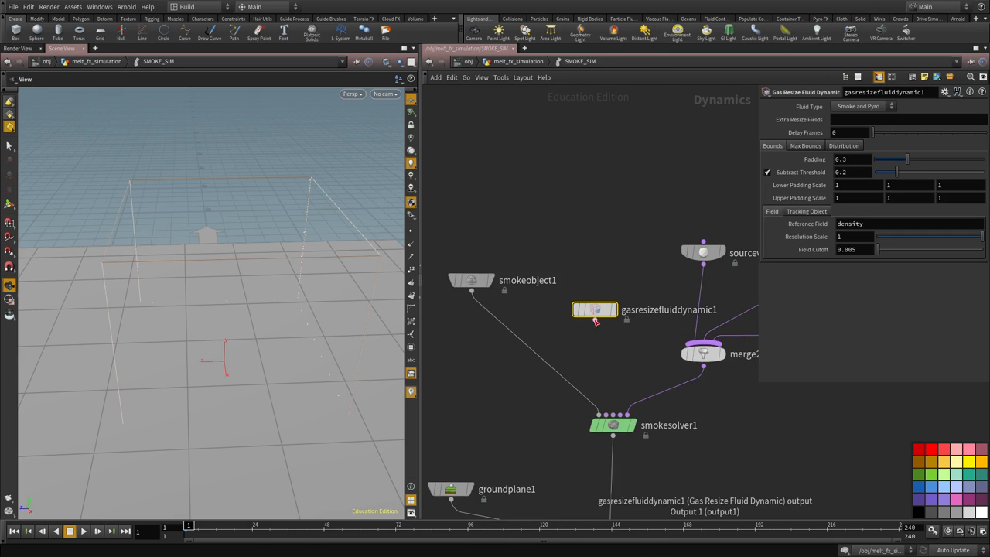
{"action": "left_click", "coordinate": [850, 132]}
{"action": "type", "text": "2"}
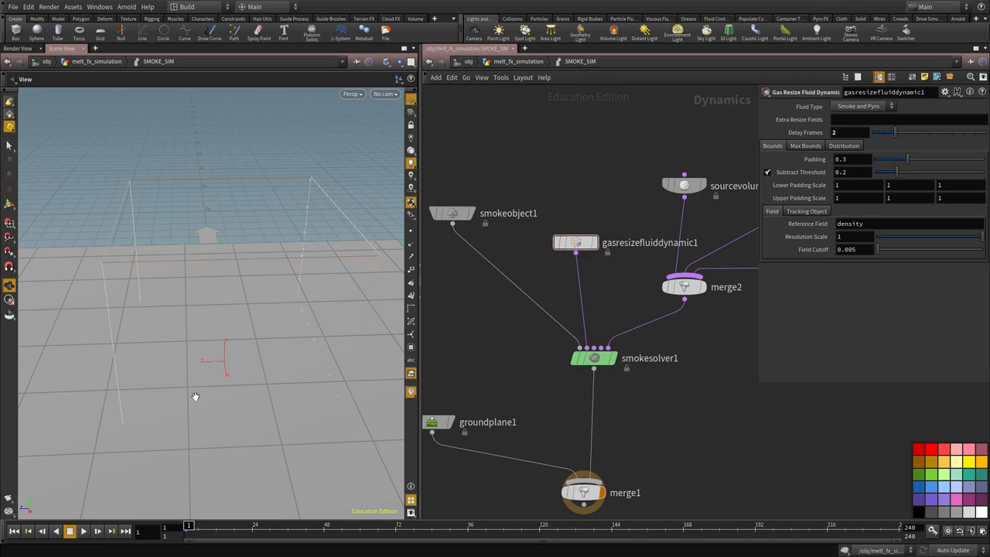
{"action": "left_click_drag", "start_coordinate": [195, 396], "coordinate": [193, 279]}
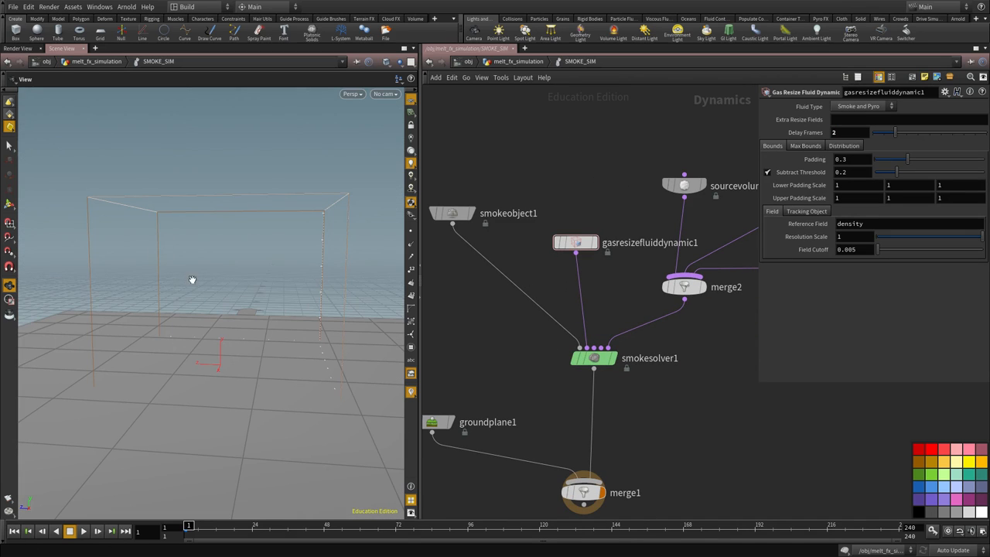
{"action": "mouse_move", "coordinate": [169, 398]}
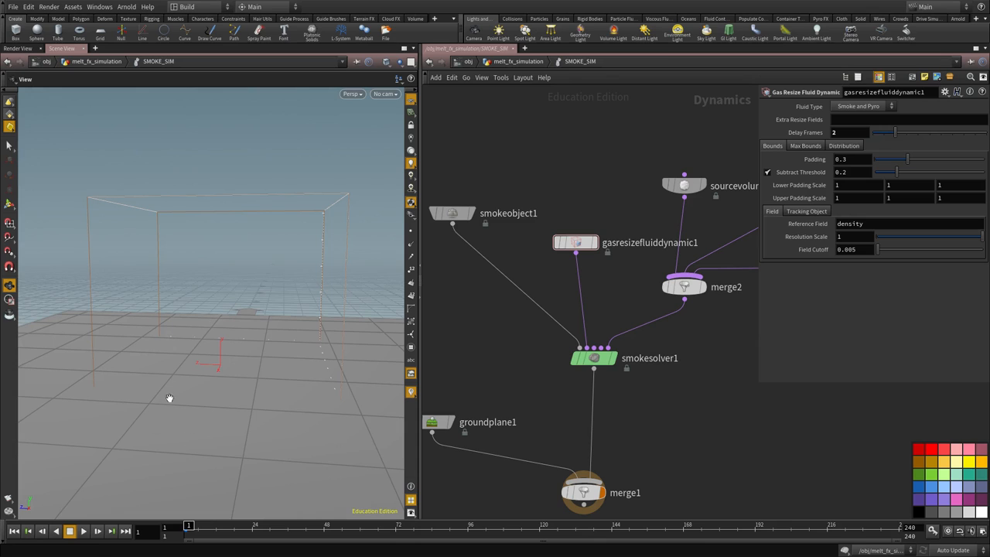
{"action": "mouse_move", "coordinate": [205, 365]}
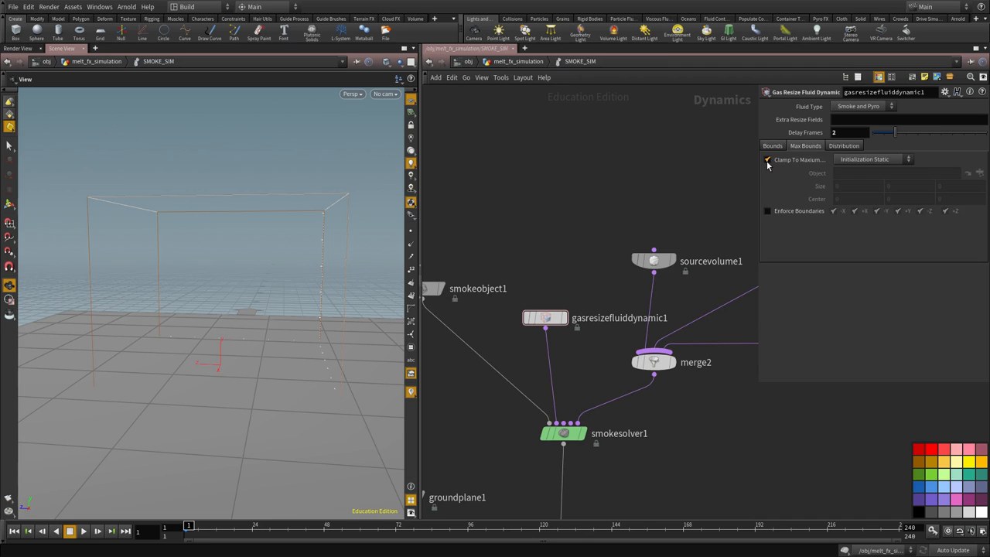
{"action": "left_click", "coordinate": [767, 159]}
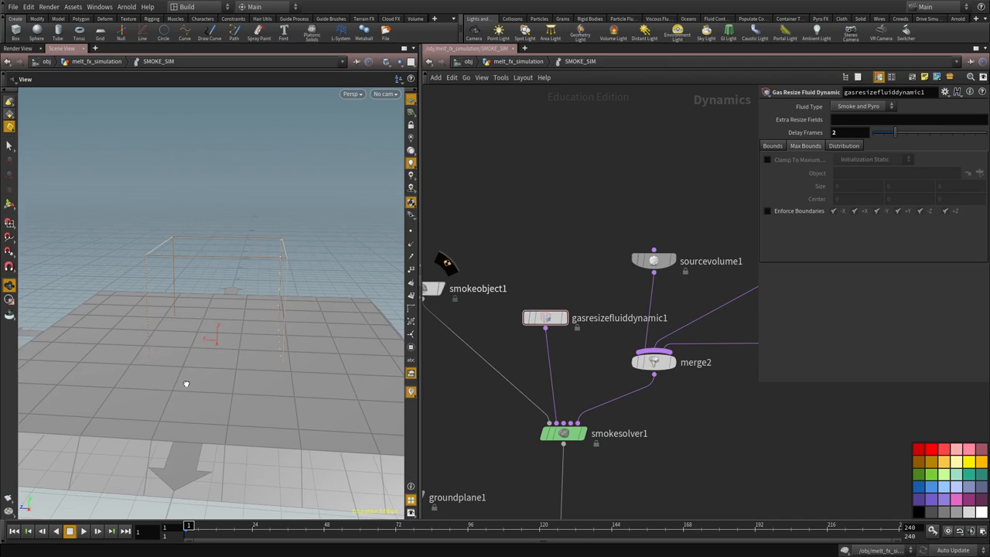
{"action": "left_click_drag", "start_coordinate": [185, 383], "coordinate": [160, 390]}
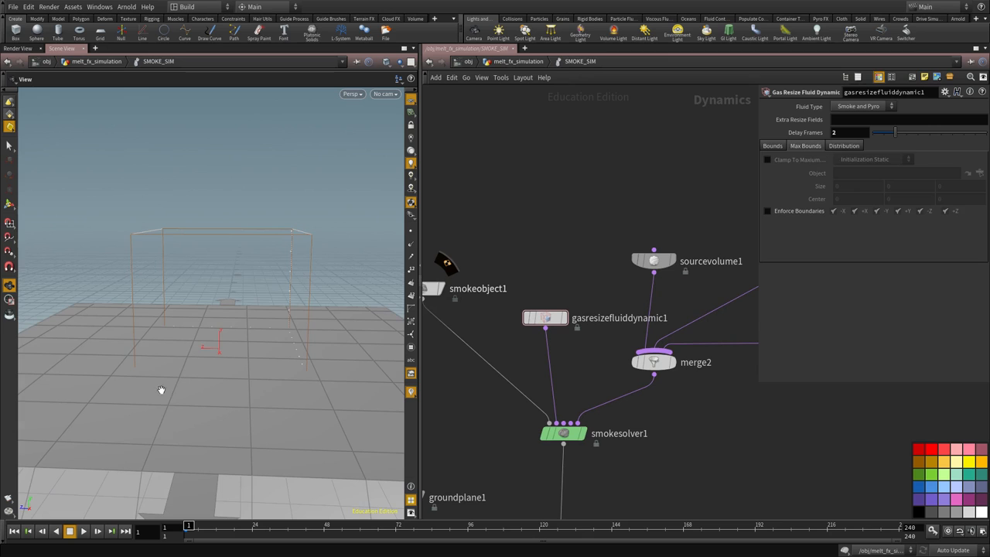
- Play past frame 120 to watch the resizing domain follow the spreading smoke, then stop
{"action": "left_click", "coordinate": [83, 531]}
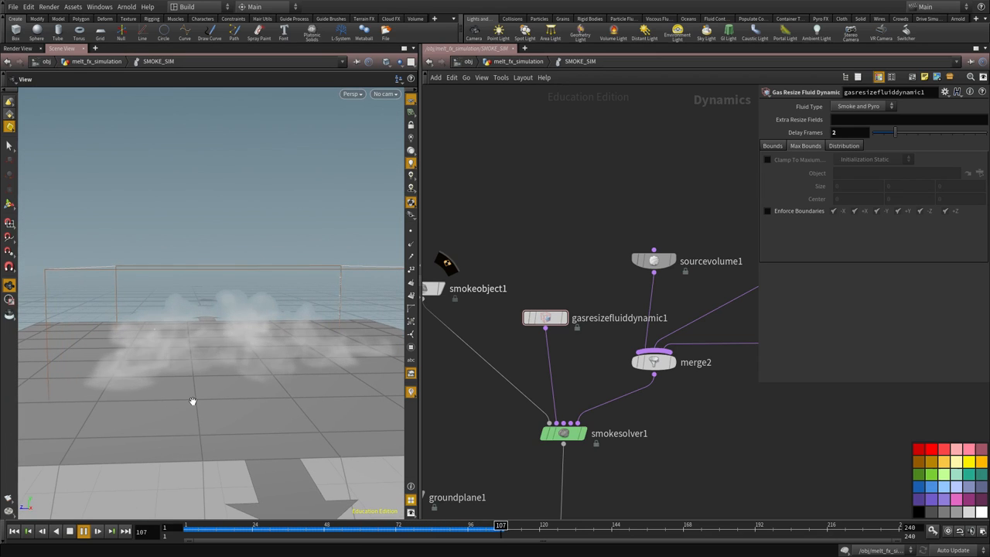
{"action": "left_click", "coordinate": [84, 531]}
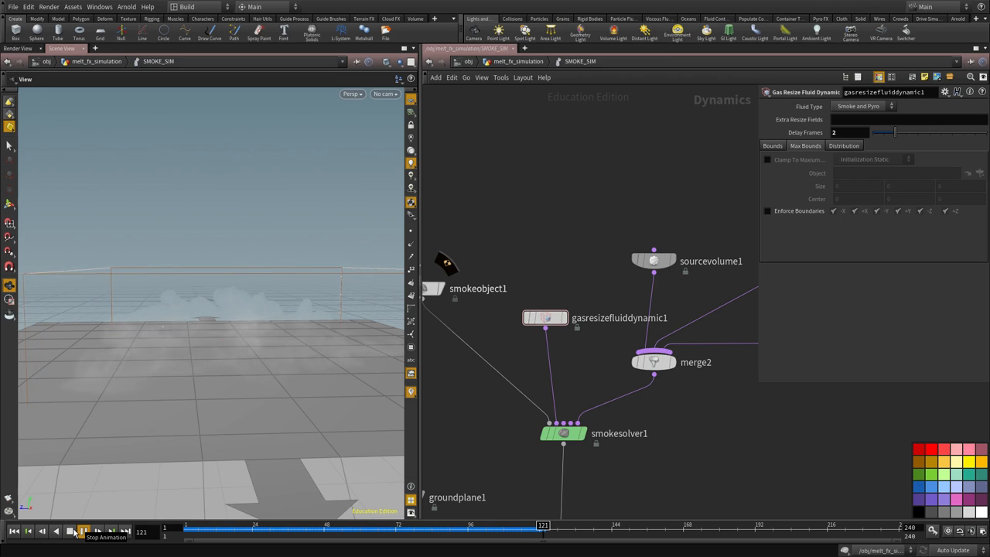
{"action": "left_click", "coordinate": [71, 531]}
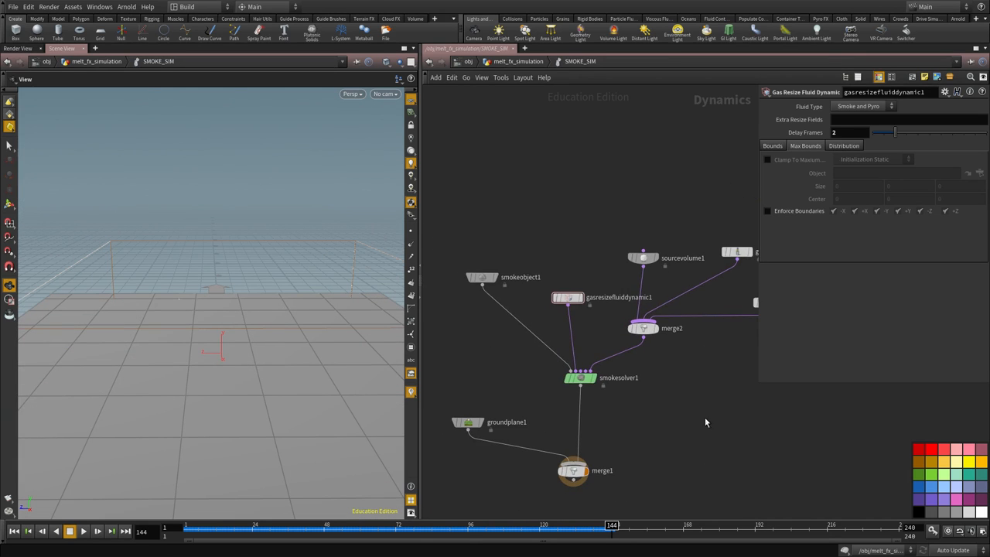
- Set smokesolver1 Max Substeps to 2 and CFL Condition to 3; smokeobject1 Division Size 0.02
{"action": "left_click", "coordinate": [580, 376]}
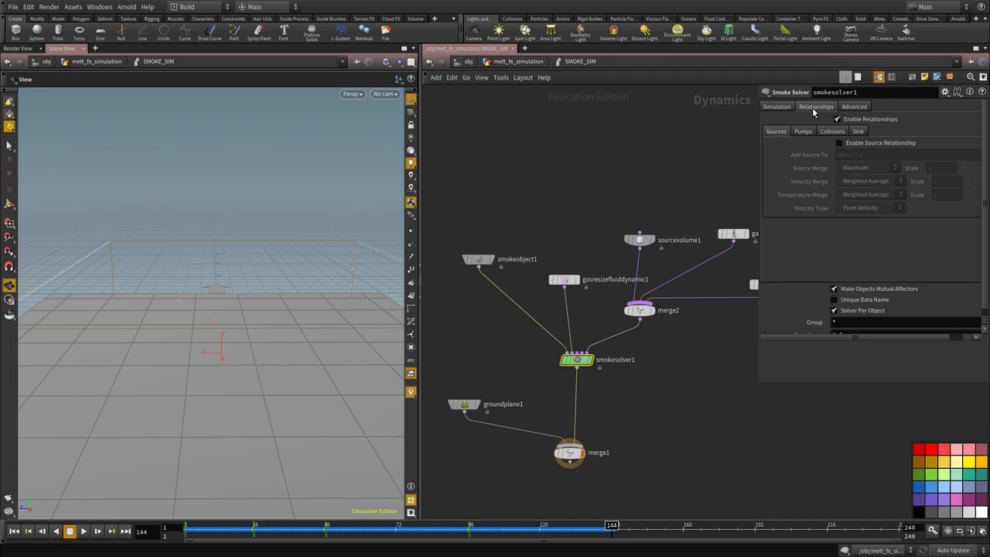
{"action": "left_click", "coordinate": [776, 106]}
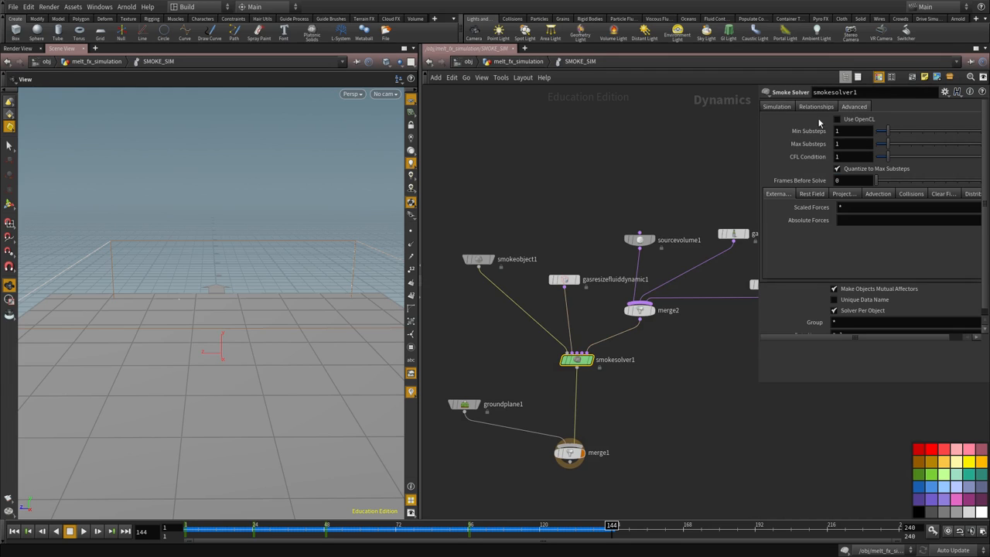
{"action": "mouse_move", "coordinate": [820, 124]}
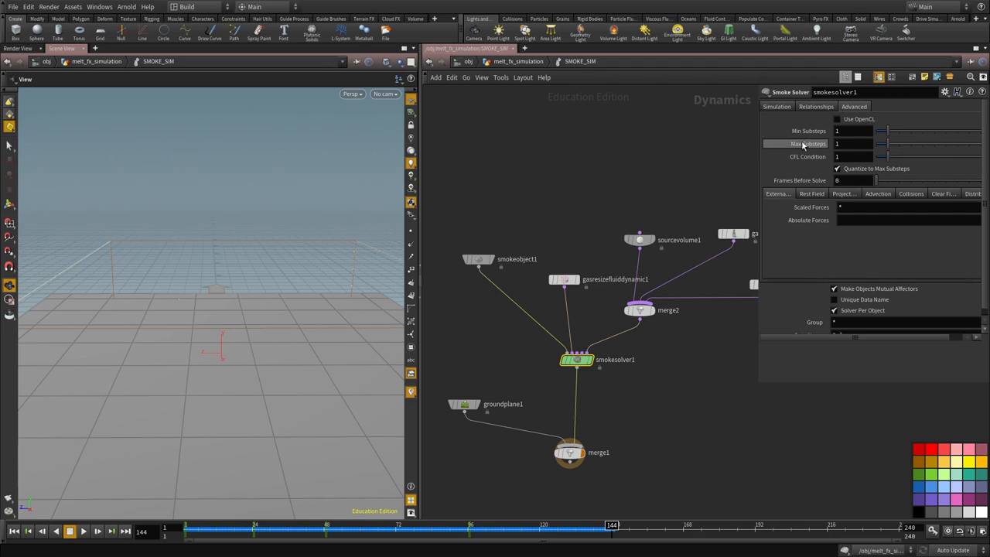
{"action": "left_click", "coordinate": [836, 144]}
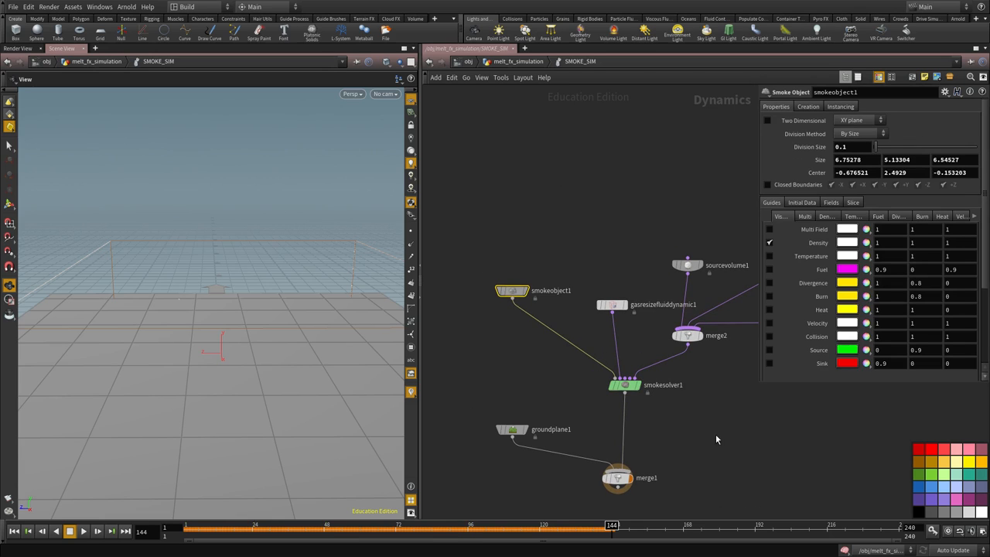
{"action": "left_click", "coordinate": [624, 384]}
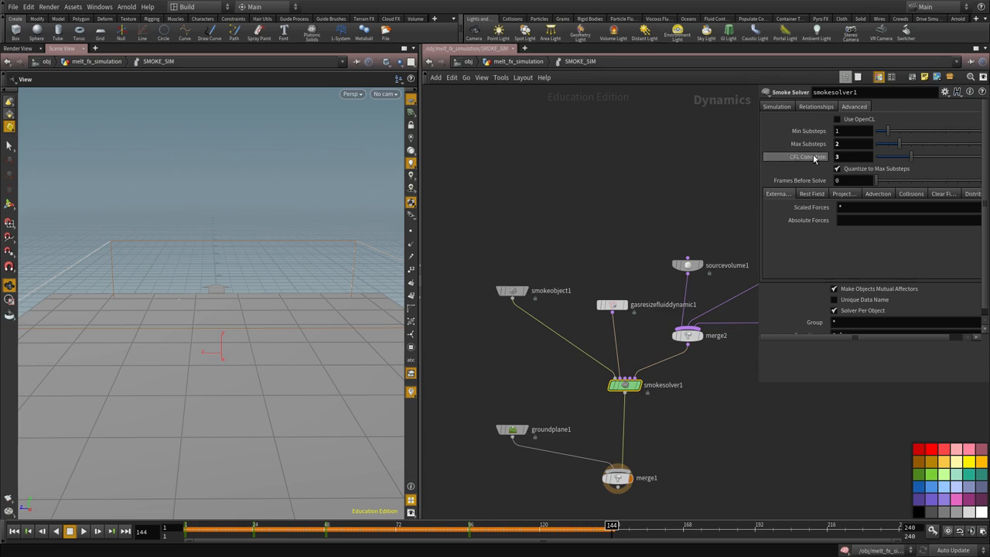
{"action": "mouse_move", "coordinate": [806, 144]}
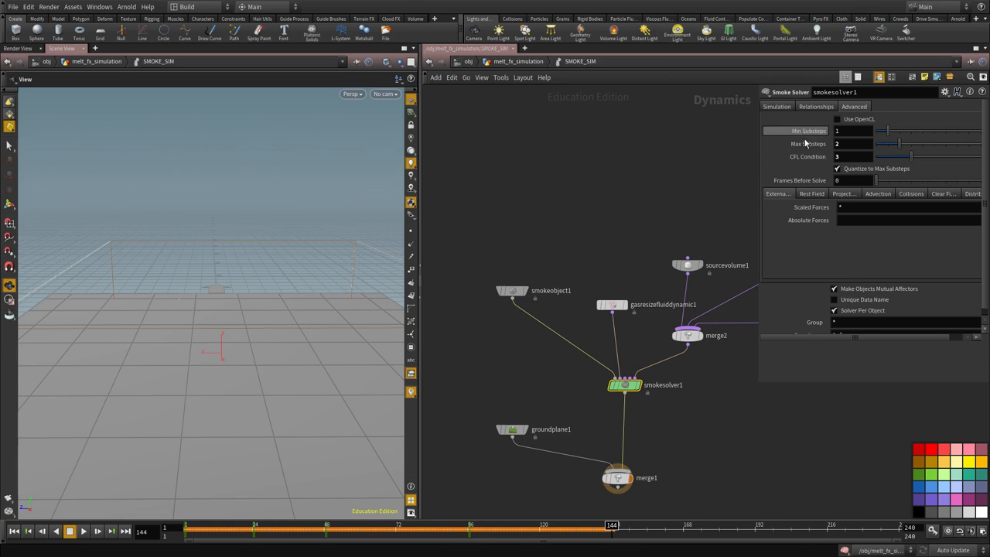
{"action": "left_click", "coordinate": [513, 289]}
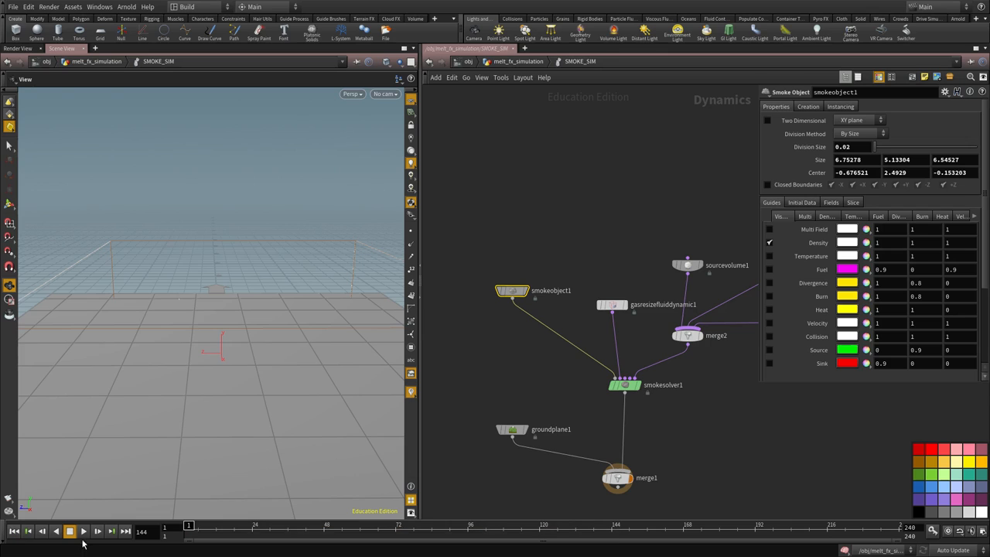
- Play the first few frames at 0.02 division size to see detailed bear-shaped smoke, then stop
{"action": "left_click", "coordinate": [69, 530]}
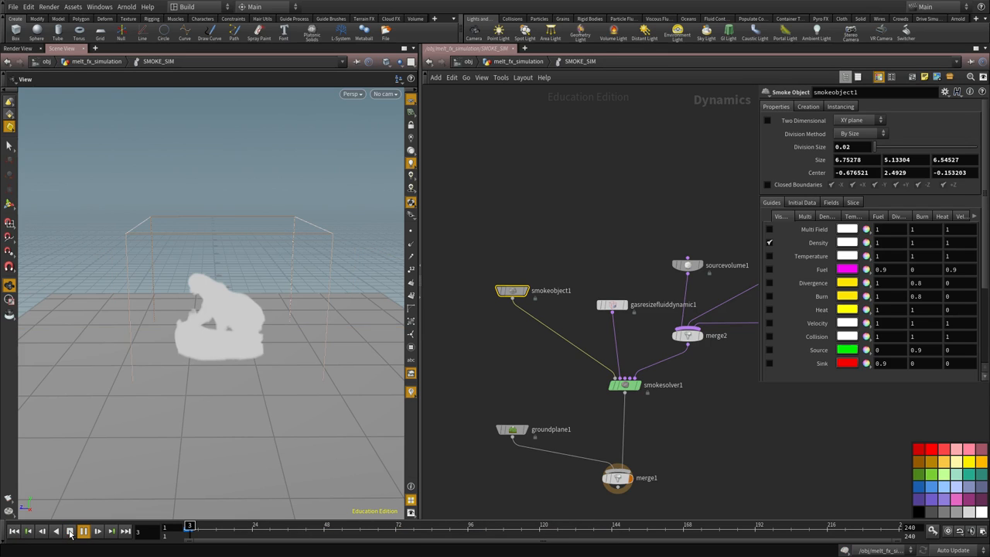
{"action": "left_click", "coordinate": [83, 530]}
{"action": "type", "text": "dopimpo"}
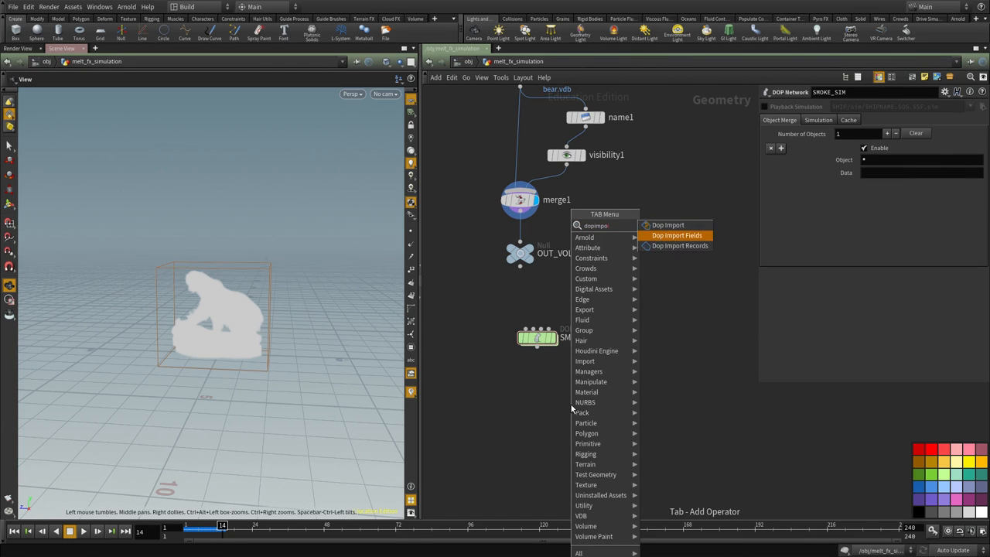
- Add a DOP Import Fields node targeting SMOKE_SIM's smokeobject1 and pick the smoke fields preset
{"action": "left_click", "coordinate": [677, 235]}
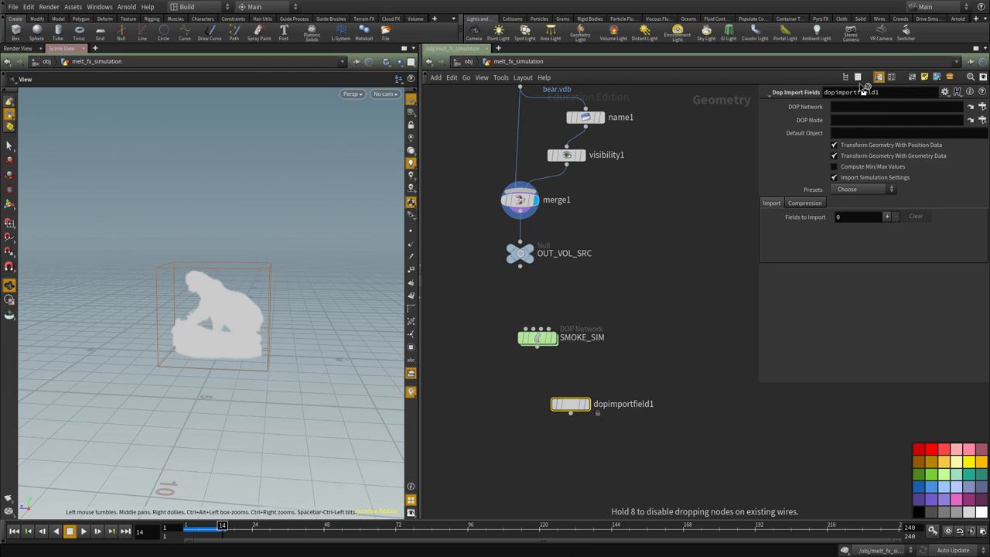
{"action": "double_click", "coordinate": [537, 336]}
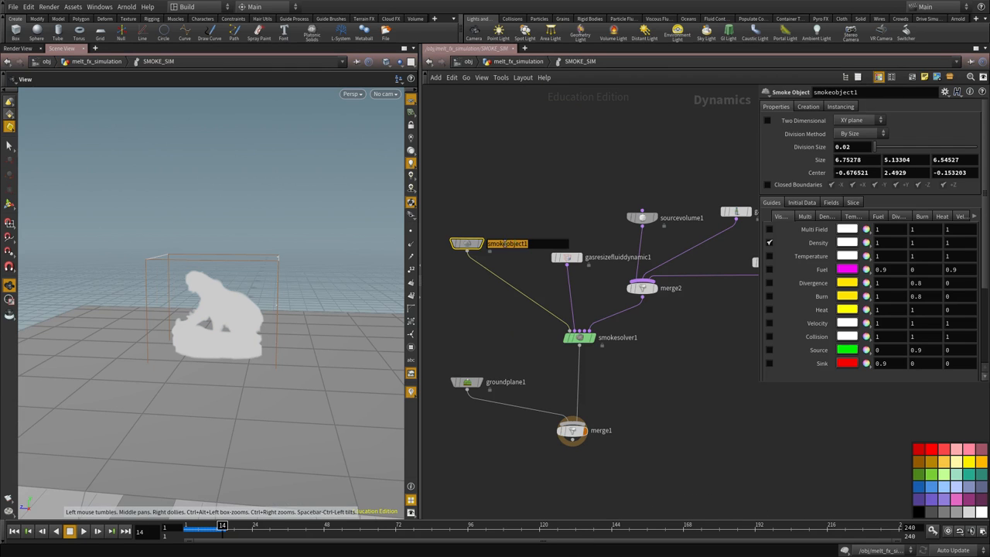
{"action": "key", "text": "u"}
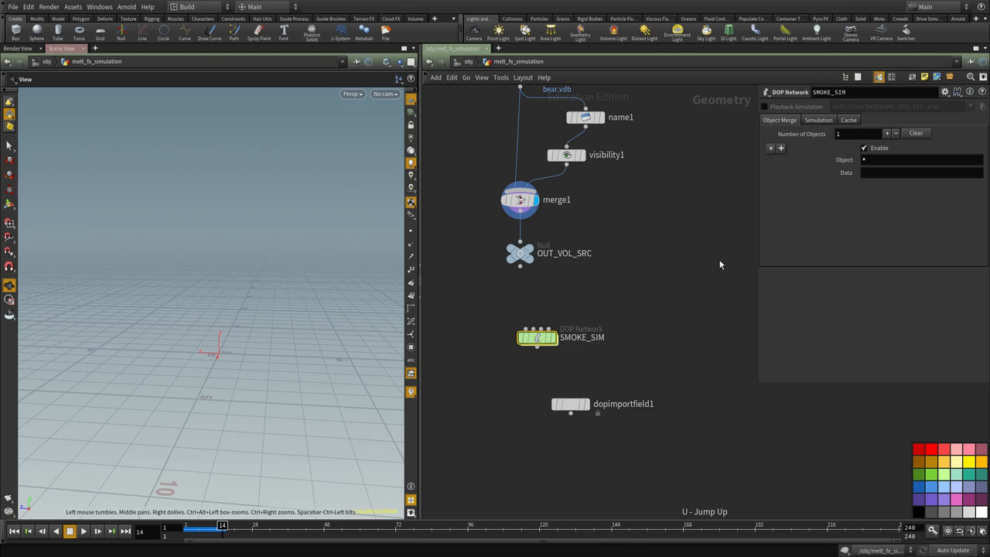
{"action": "left_click", "coordinate": [570, 403]}
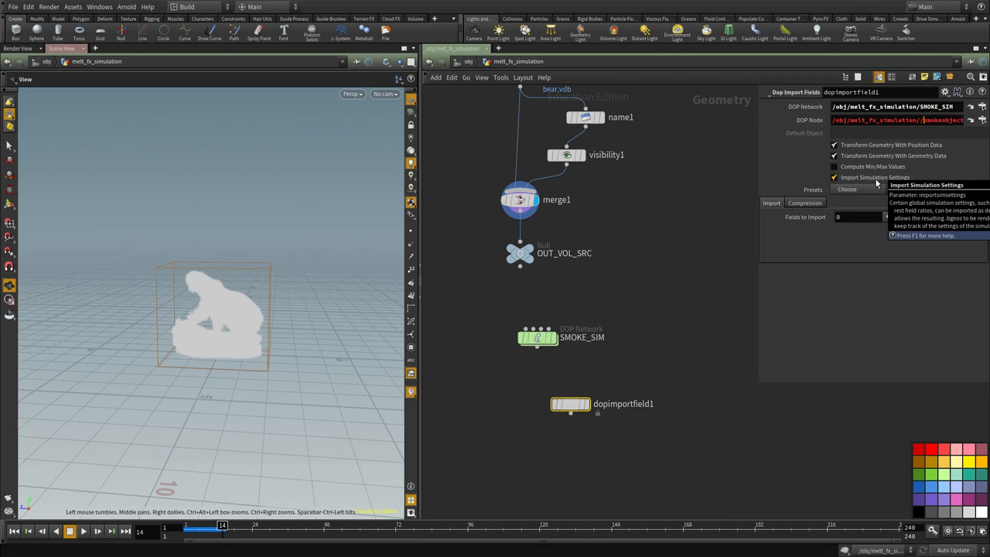
{"action": "left_click", "coordinate": [858, 190]}
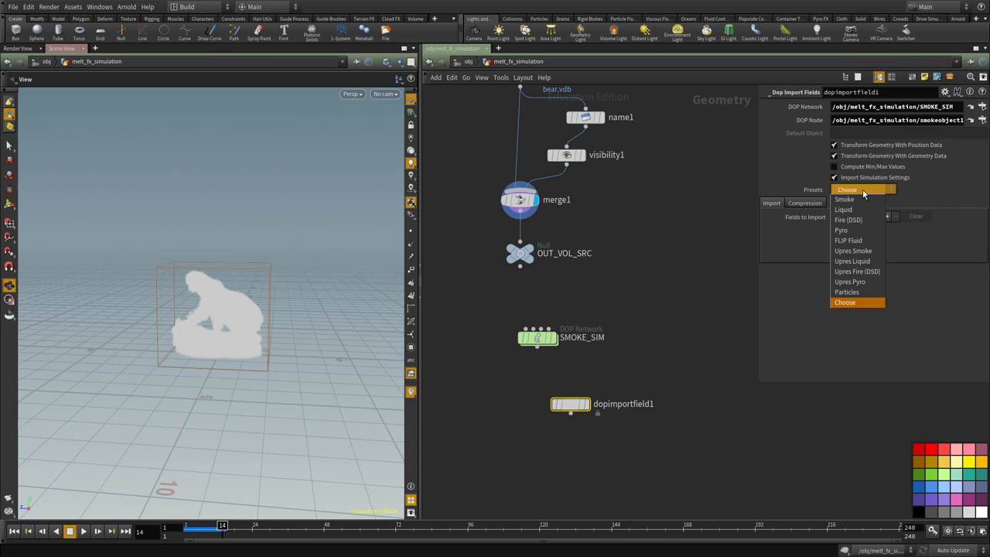
{"action": "left_click", "coordinate": [843, 198]}
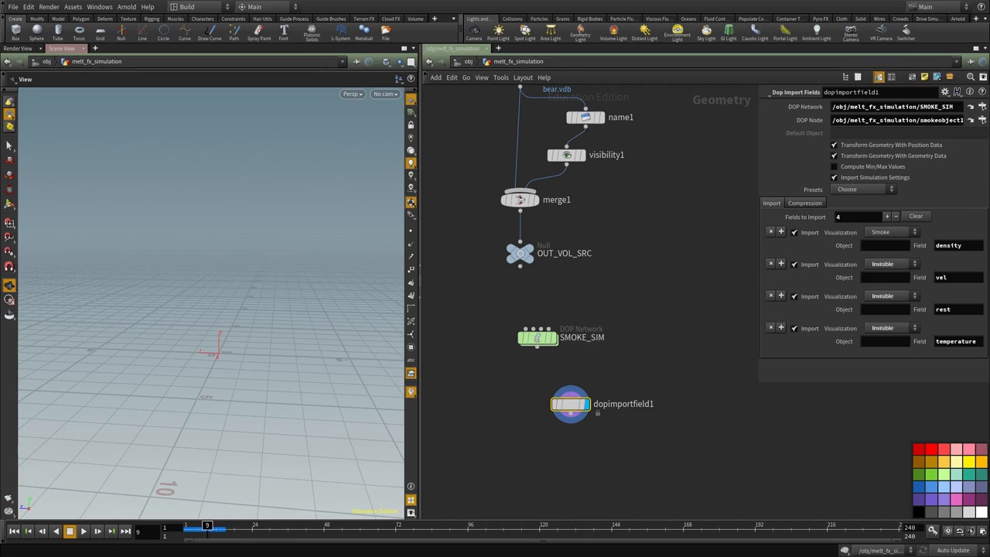
{"action": "mouse_move", "coordinate": [864, 370]}
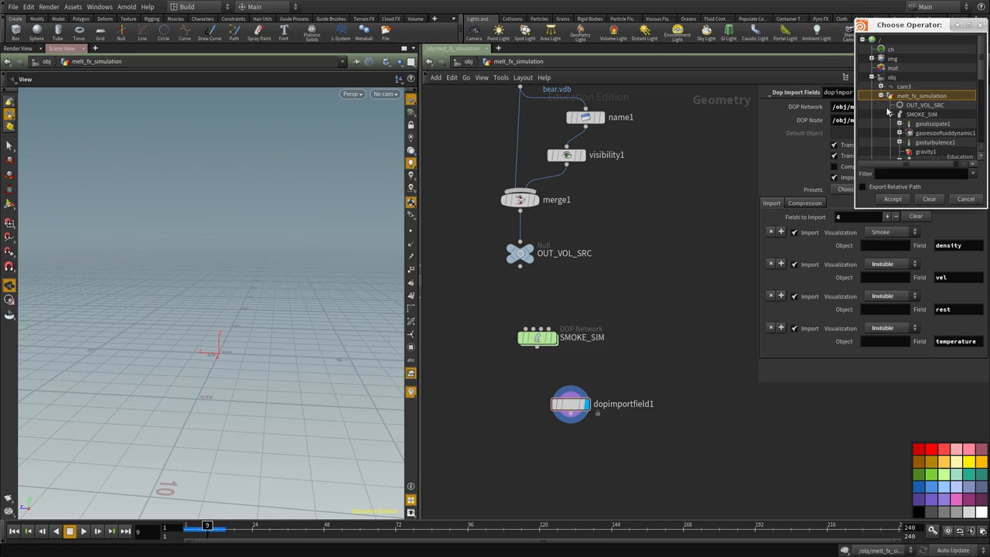
- Scroll the DOP Import Fields parameters to the density, vel, rest and temperature imports
{"action": "scroll", "scroll_direction": "down", "scroll_amount": 3}
{"action": "type", "text": "rop"}
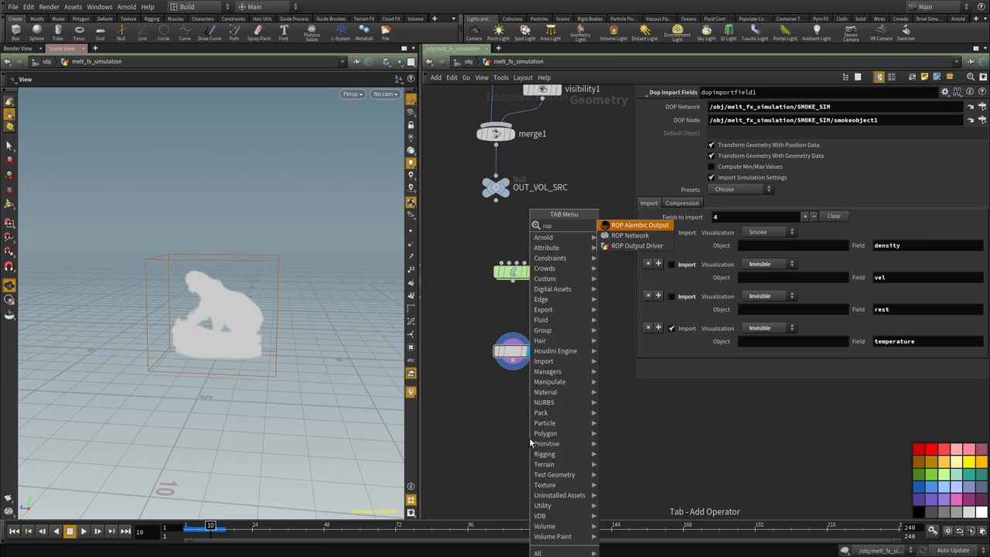
- Add a ROP Output Driver below dopimportfield1, rendering frames 1–240 to bear_smoke.v1.$F4.bgeo.sc
{"action": "left_click", "coordinate": [636, 245]}
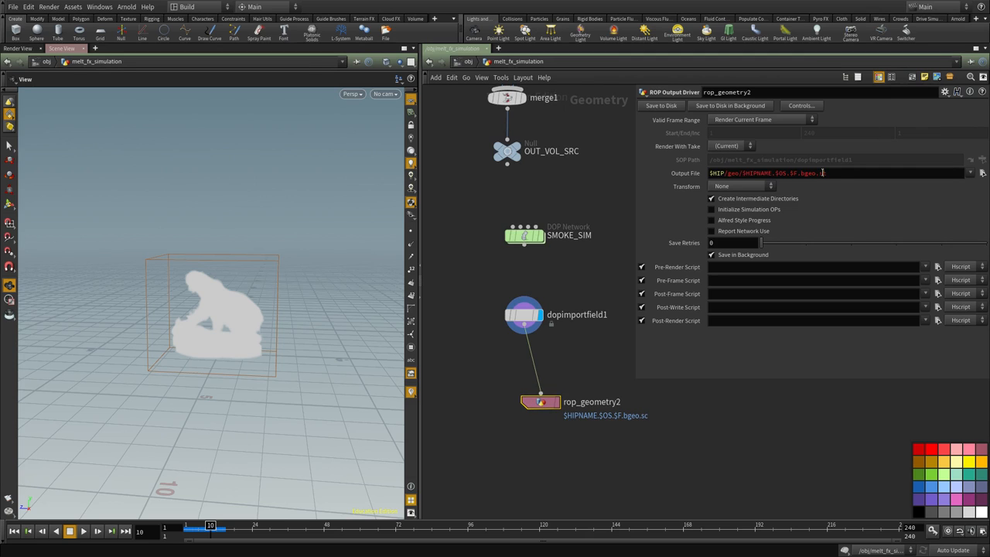
{"action": "left_click", "coordinate": [761, 120]}
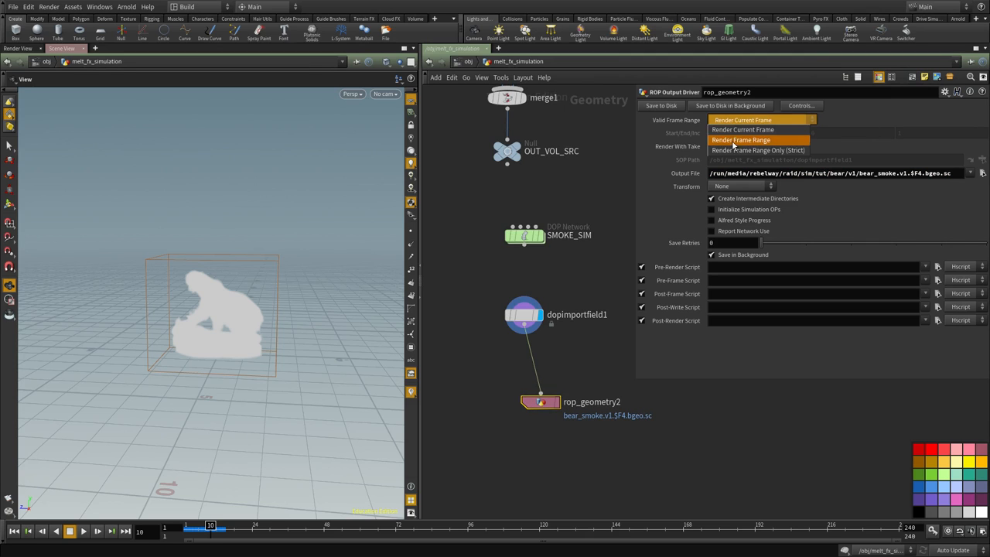
{"action": "right_click", "coordinate": [756, 132]}
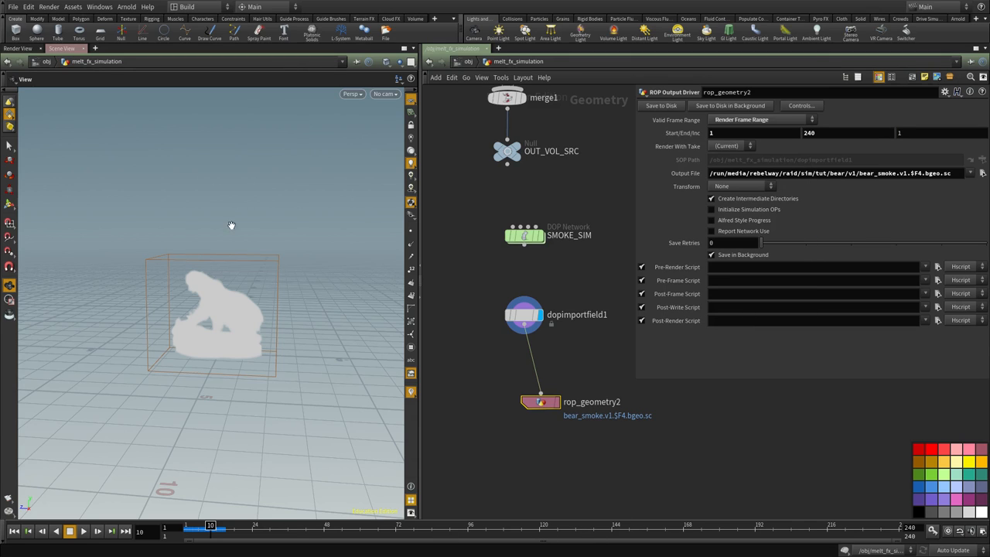
{"action": "mouse_move", "coordinate": [634, 534]}
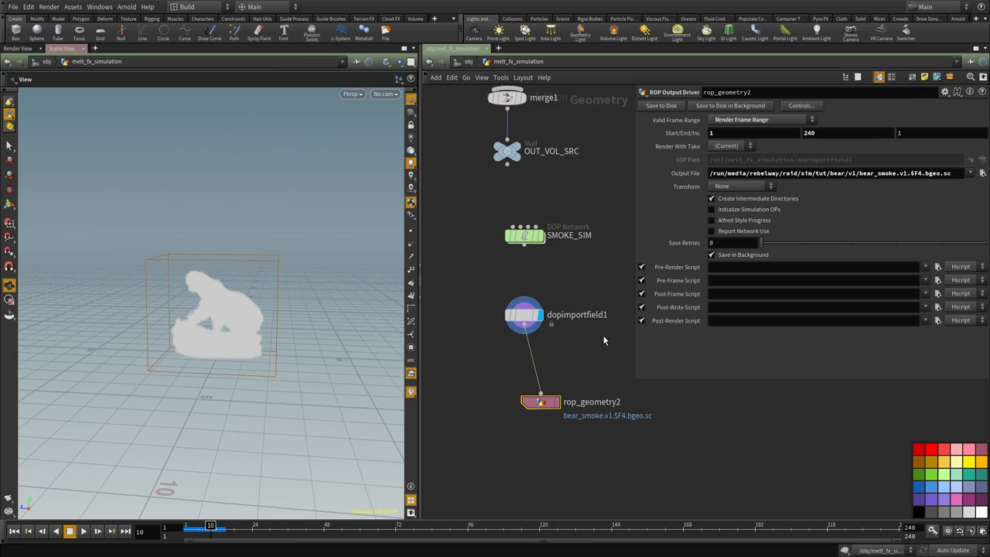
{"action": "left_click_drag", "start_coordinate": [540, 401], "coordinate": [523, 381]}
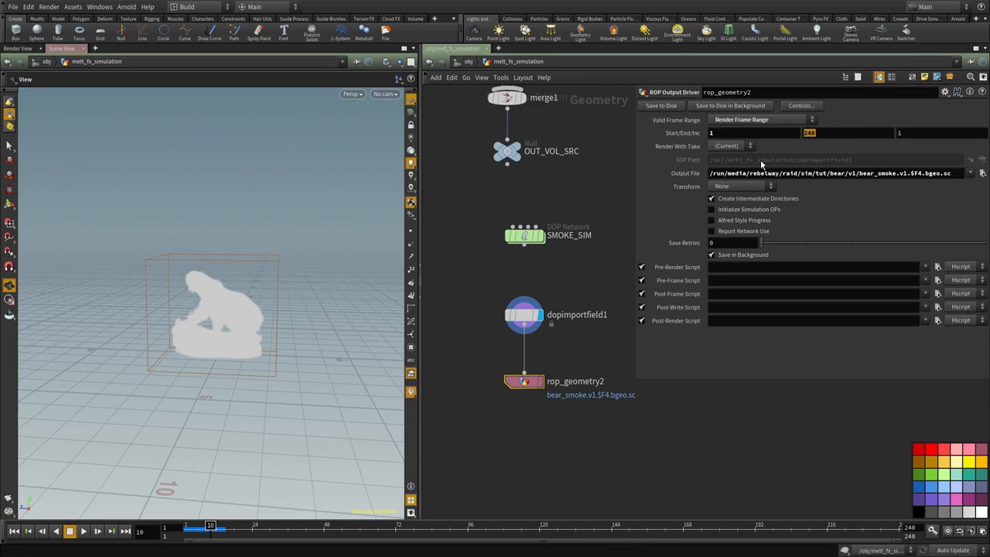
{"action": "mouse_move", "coordinate": [252, 316]}
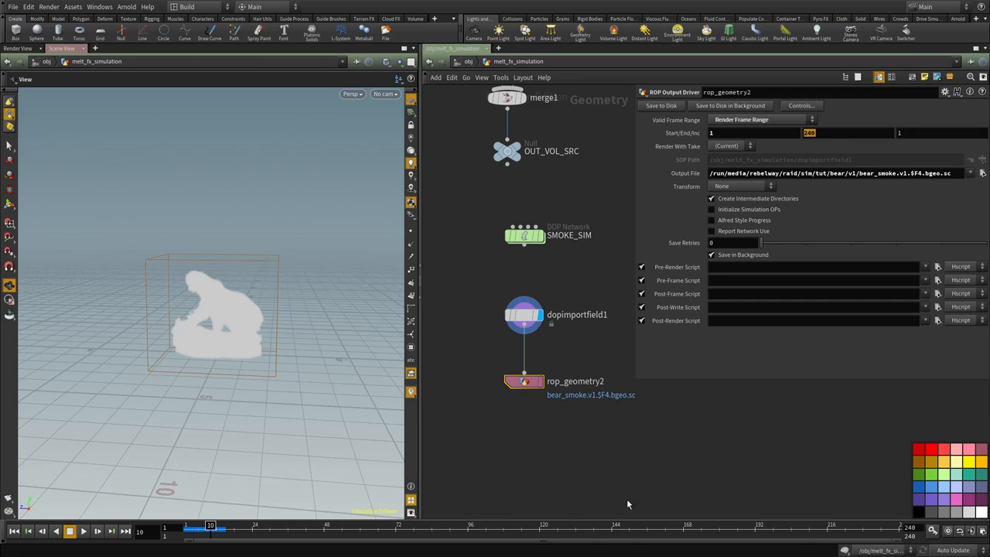
{"action": "mouse_move", "coordinate": [688, 466]}
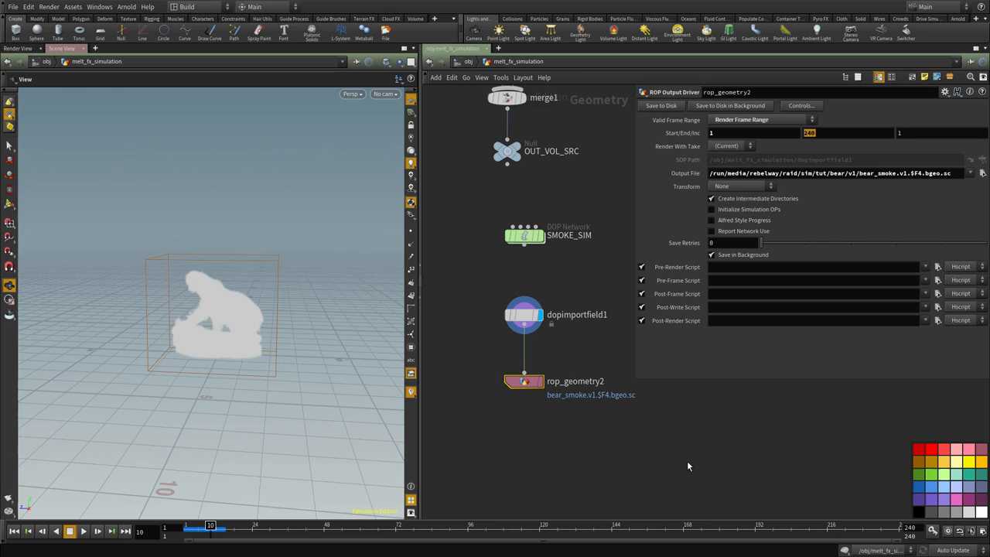